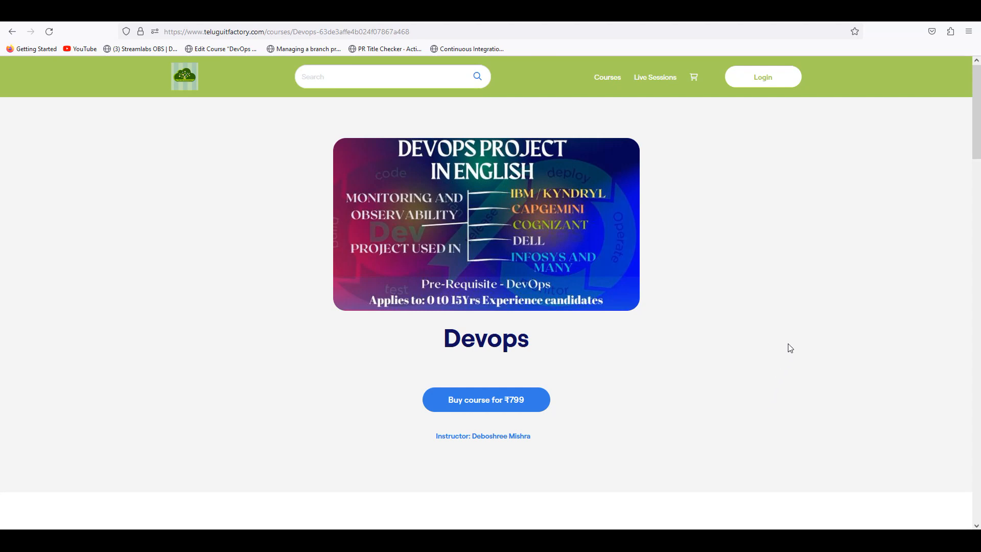
mouse_move(786, 359)
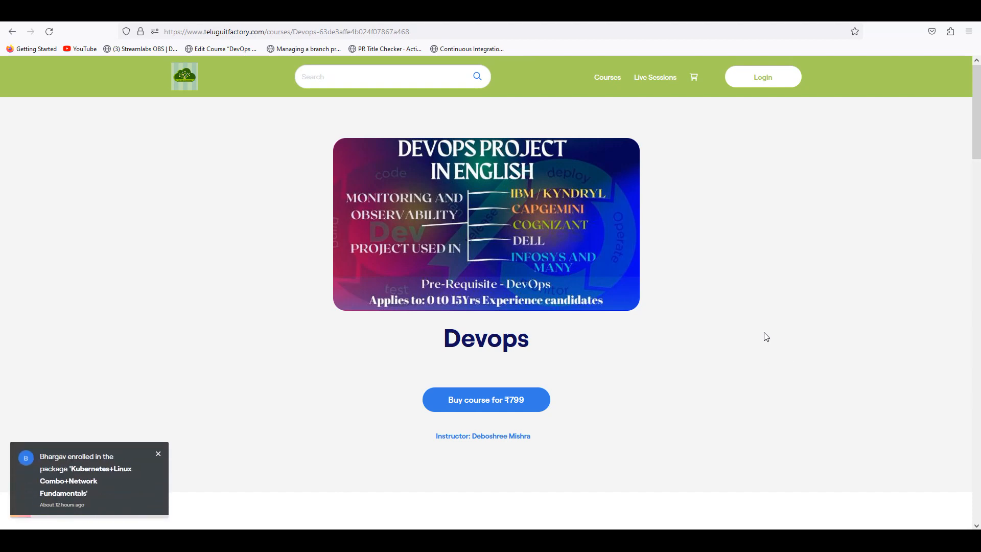
Navigate from the all-courses list to the Devops monitoring and observability course page
left_click(159, 453)
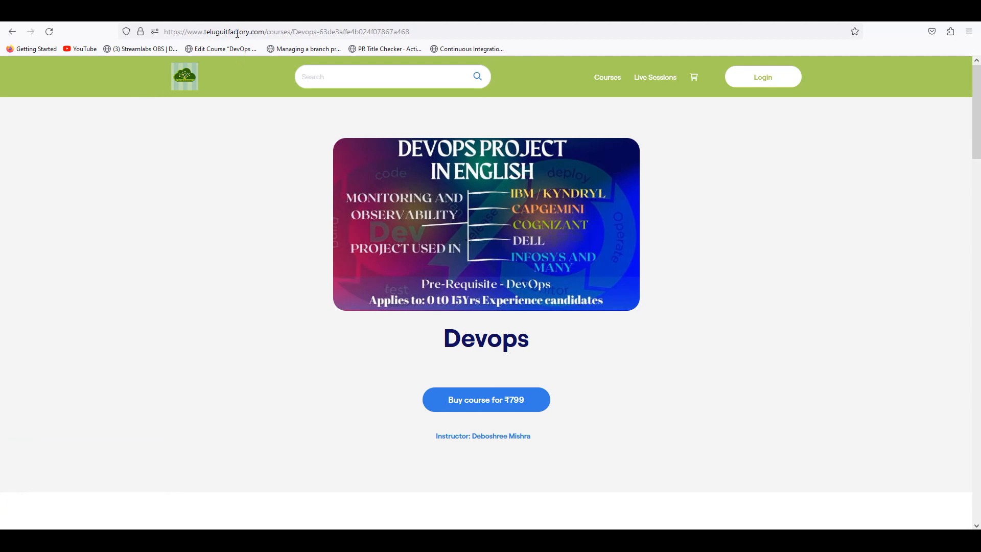
mouse_move(193, 307)
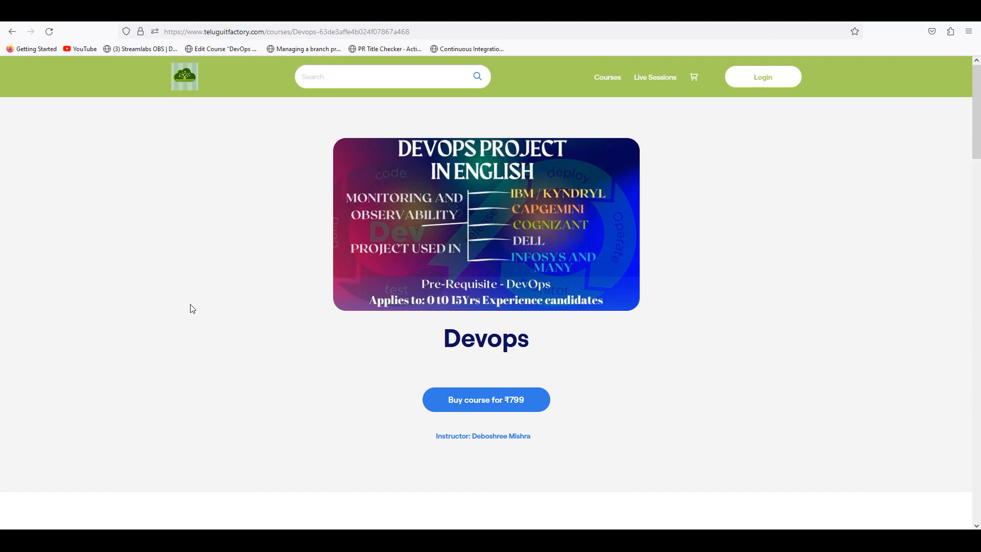
left_click(598, 77)
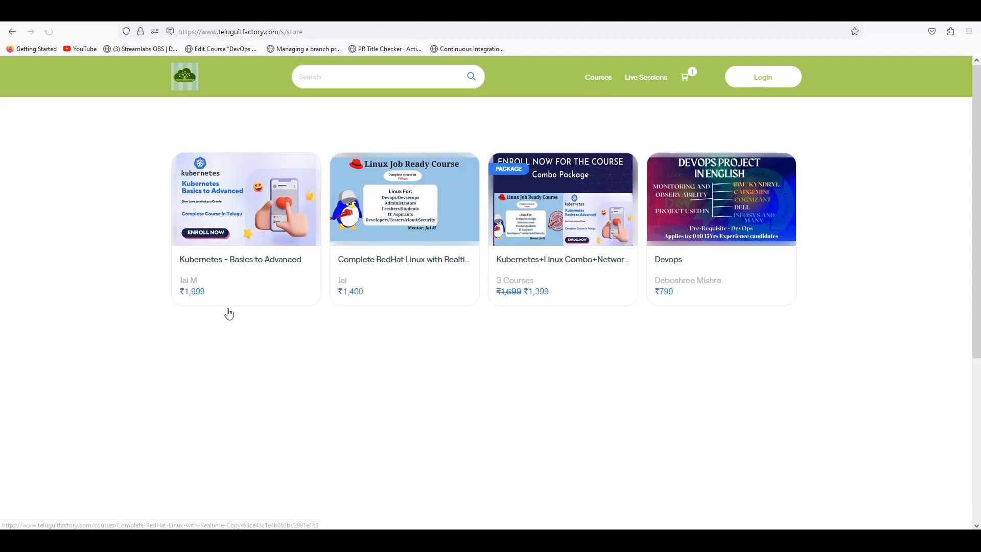
left_click(719, 199)
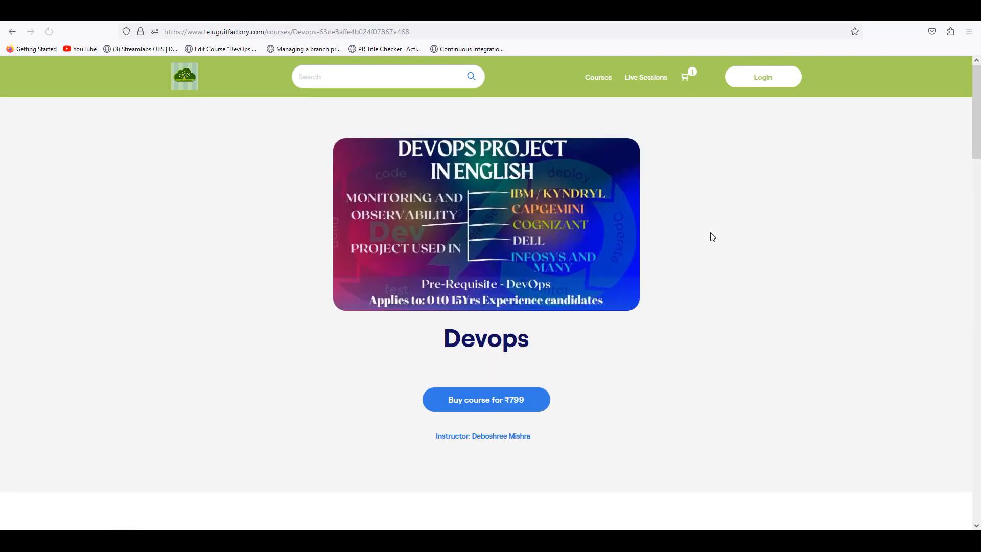
mouse_move(593, 266)
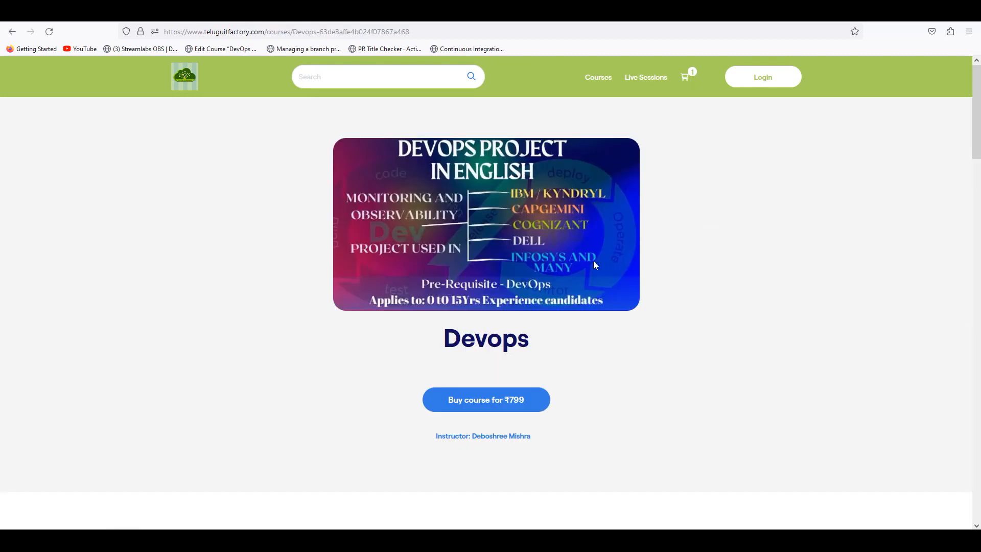
mouse_move(665, 356)
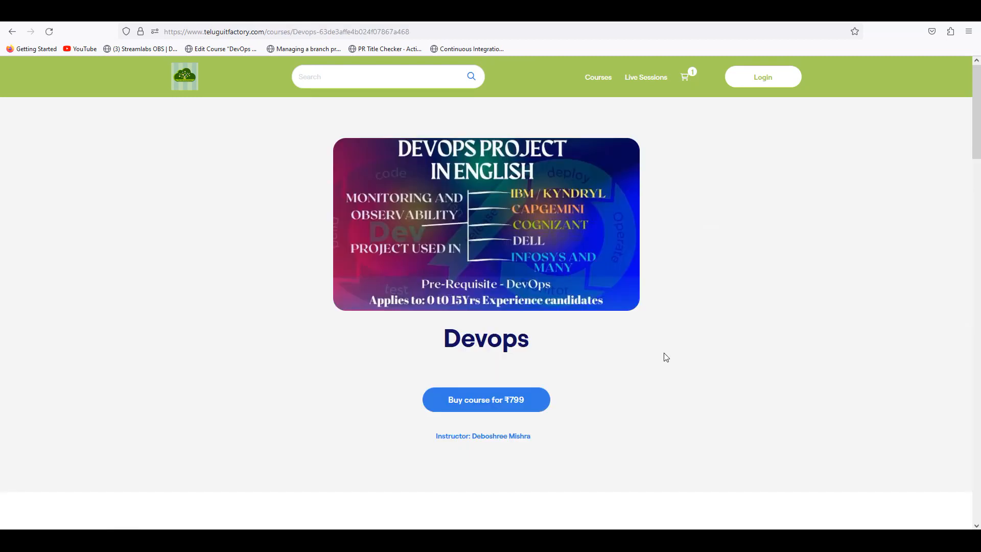
mouse_move(736, 381)
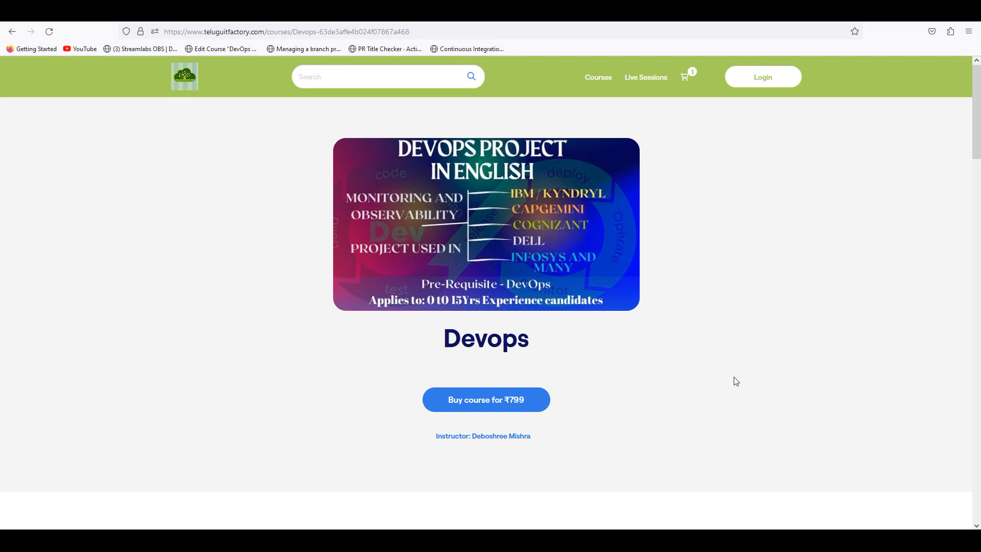
mouse_move(733, 358)
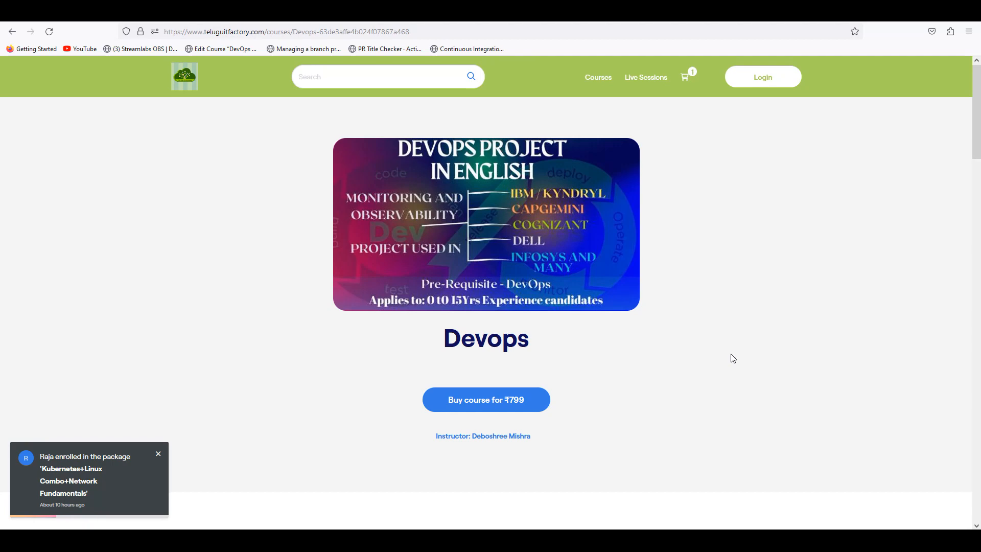
left_click(158, 453)
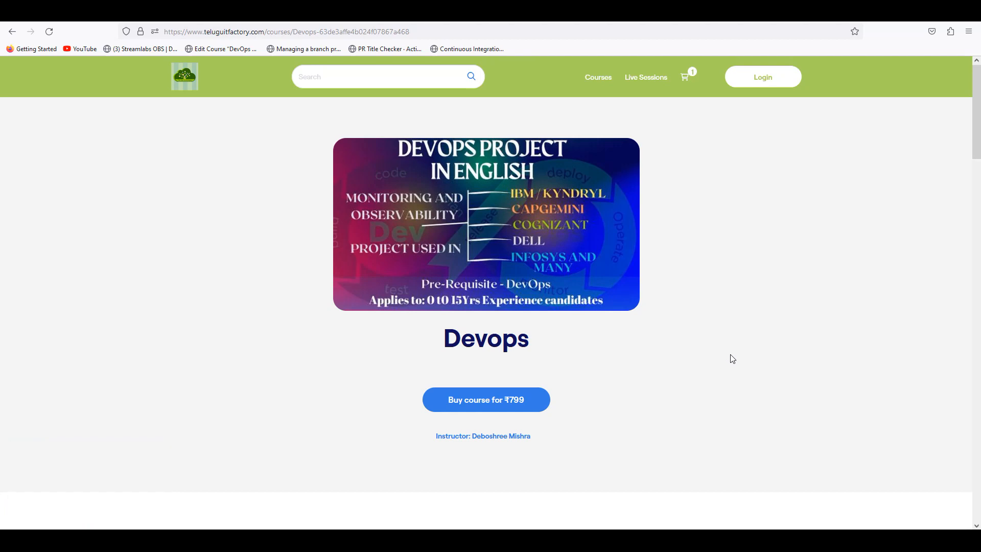
mouse_move(749, 350)
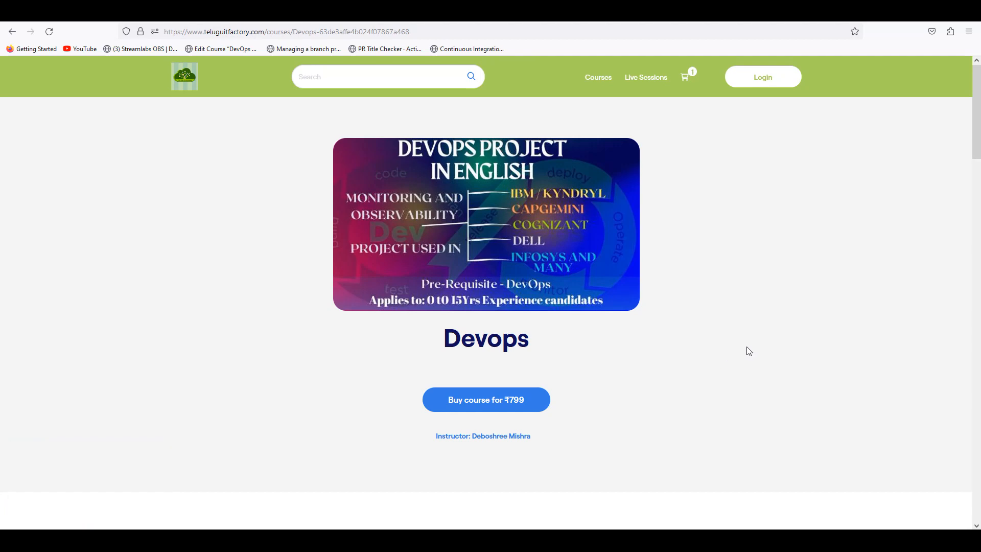
mouse_move(405, 220)
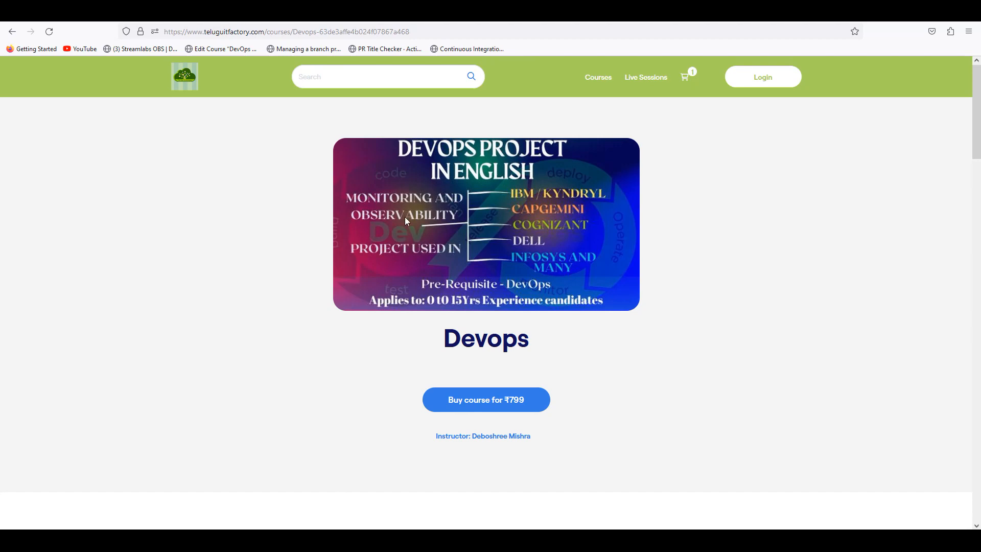
mouse_move(698, 319)
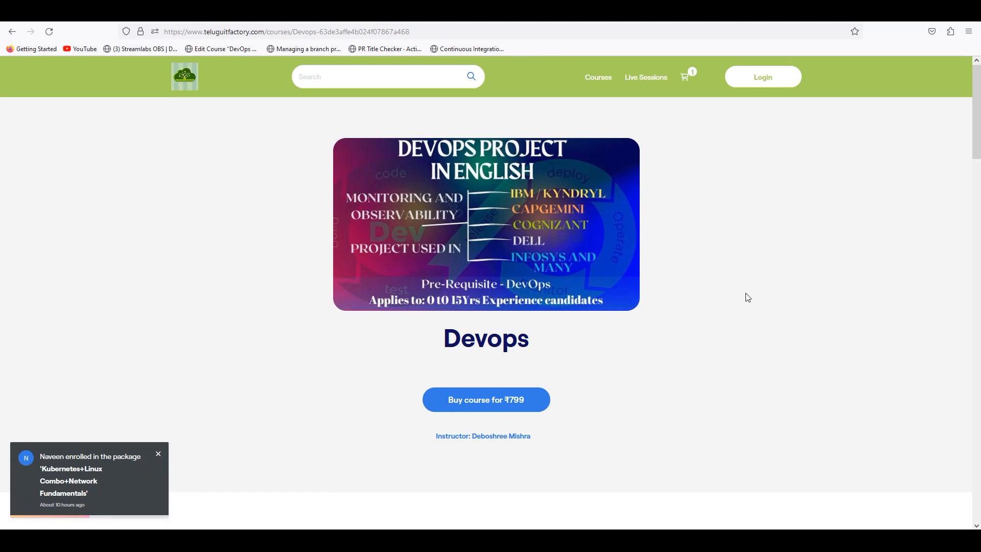
left_click(158, 454)
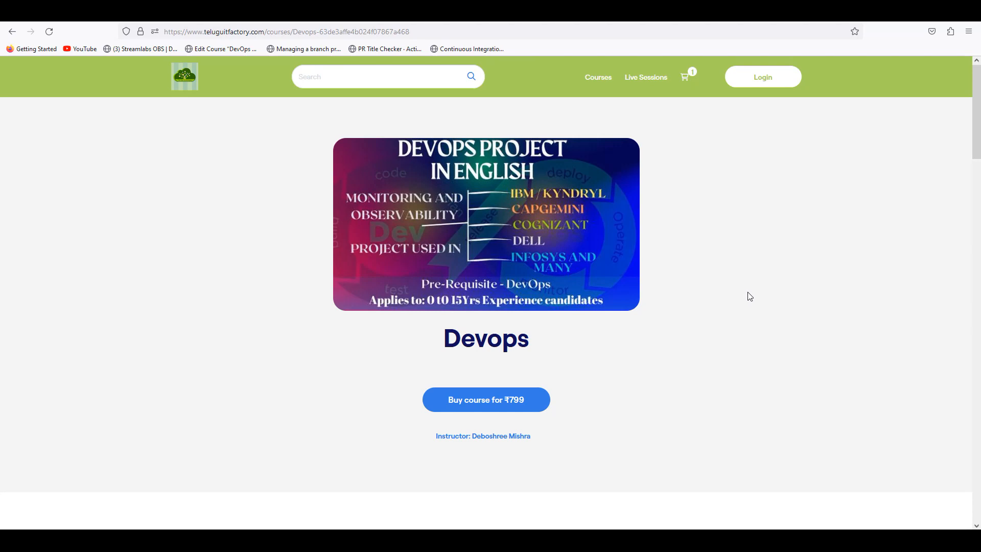
mouse_move(693, 252)
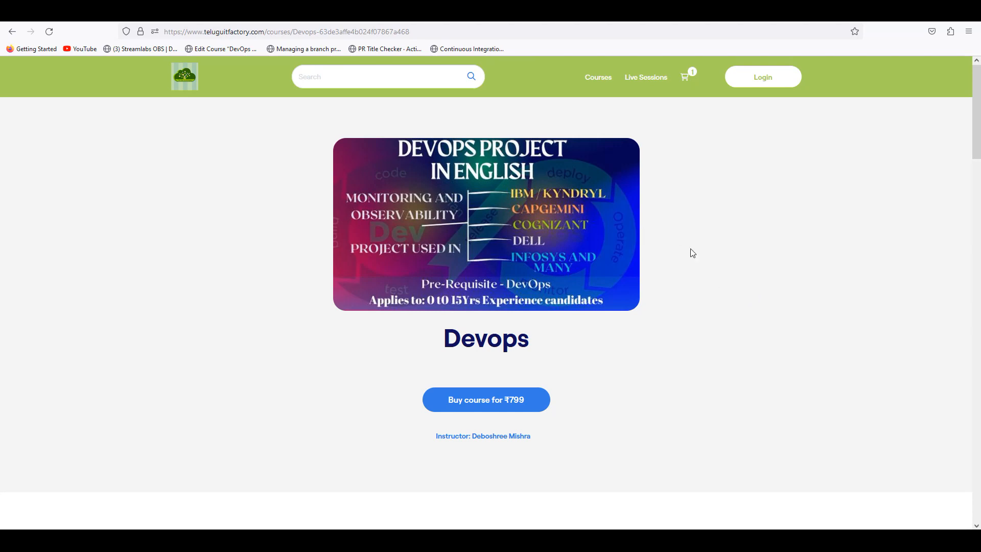
mouse_move(692, 261)
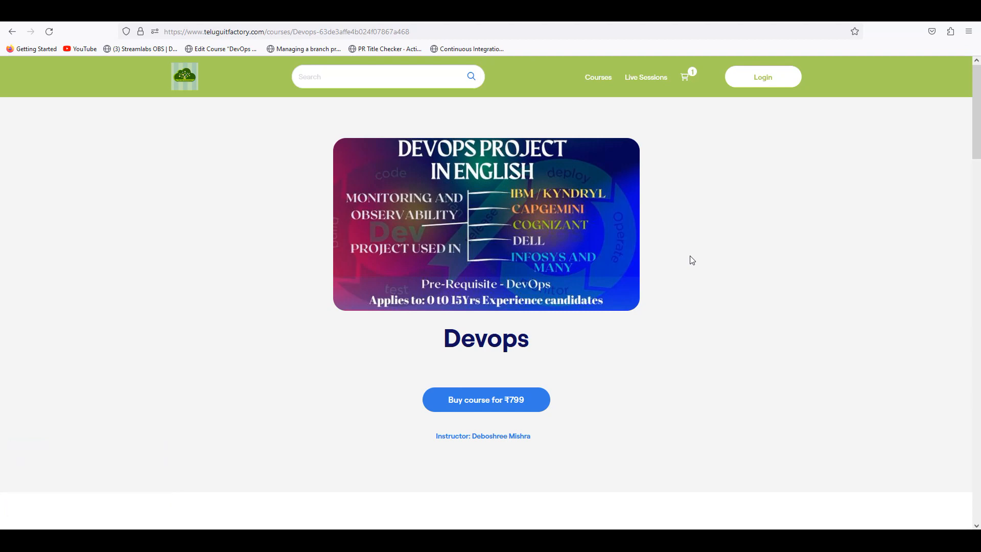
mouse_move(697, 269)
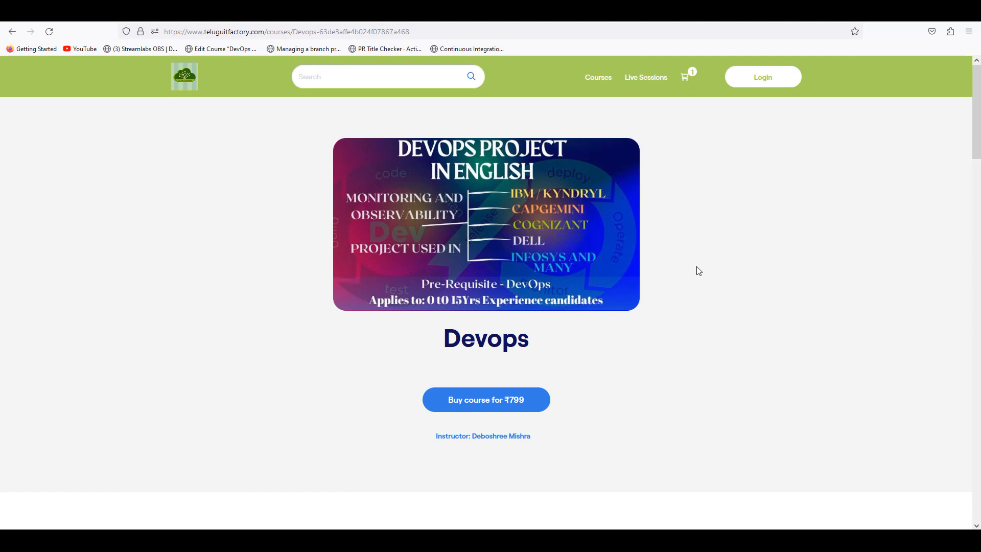
mouse_move(557, 414)
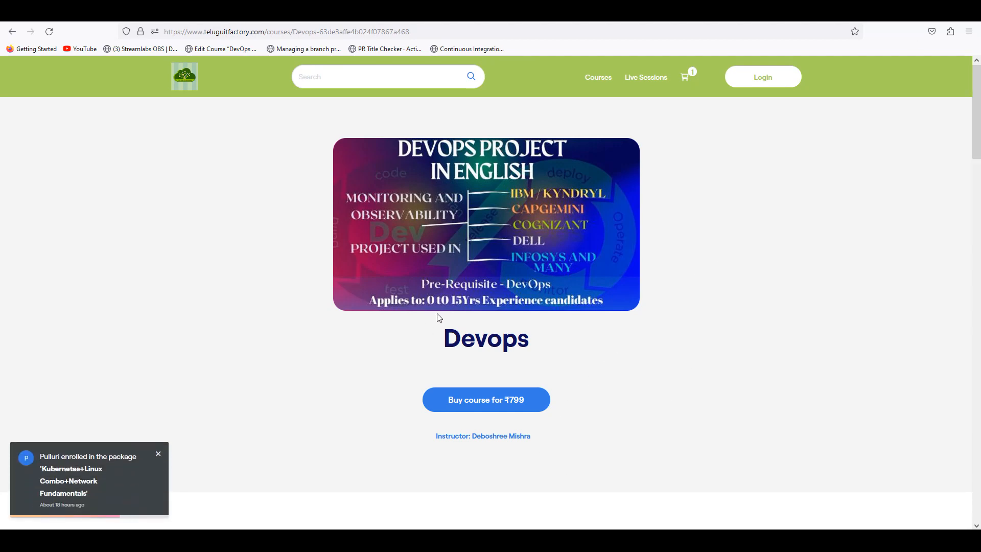
mouse_move(598, 355)
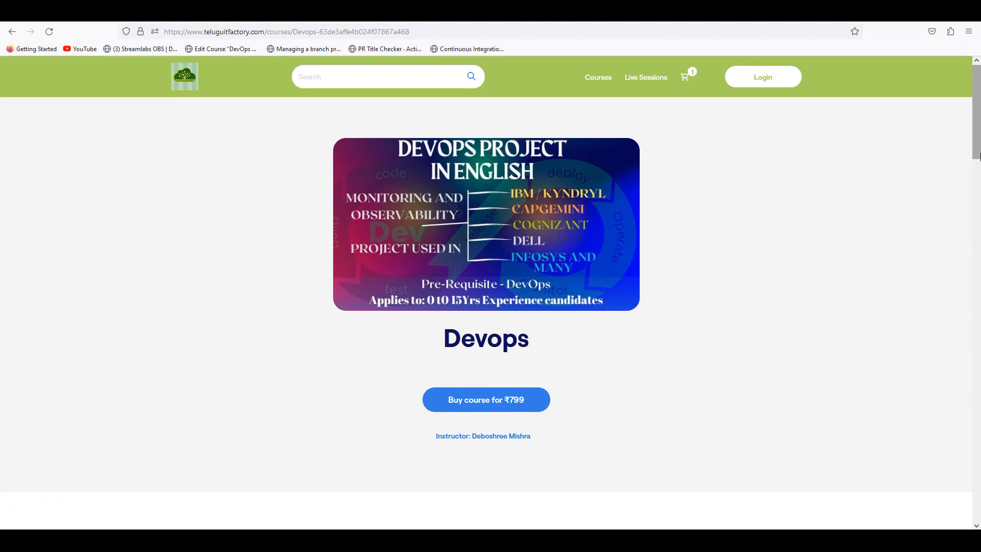
Expand the GitHub For Devops Project section and review the syllabus episodes below it
scroll("down", 3)
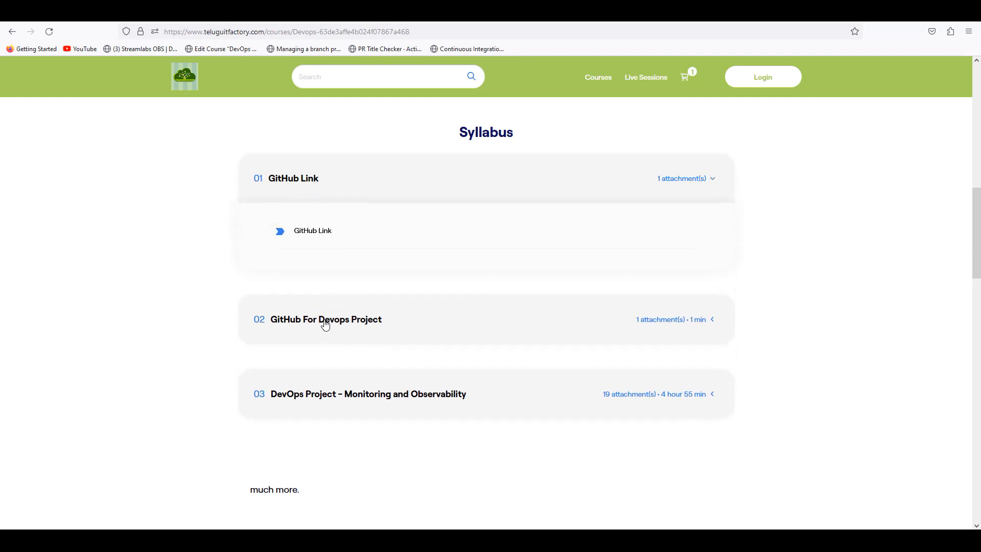
left_click(325, 319)
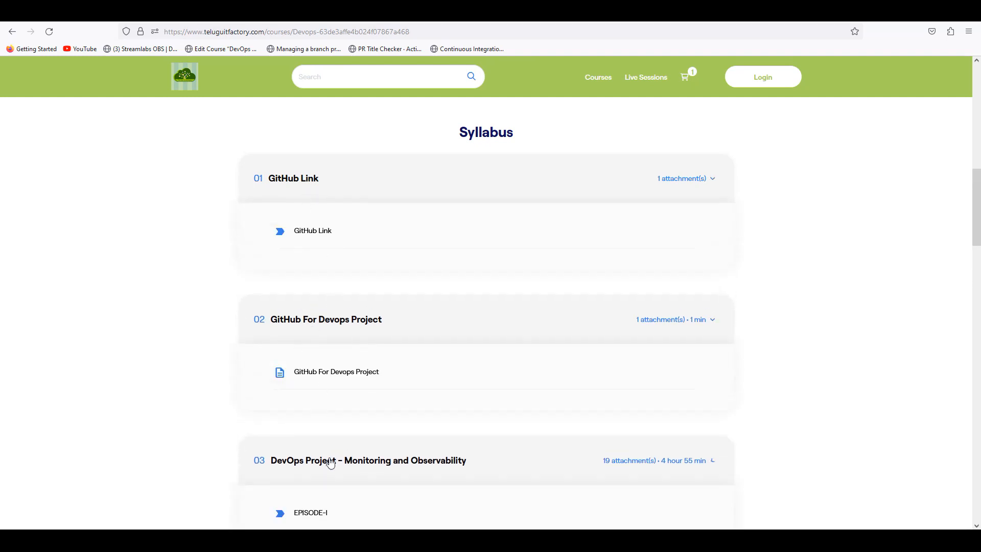
scroll("down", 3)
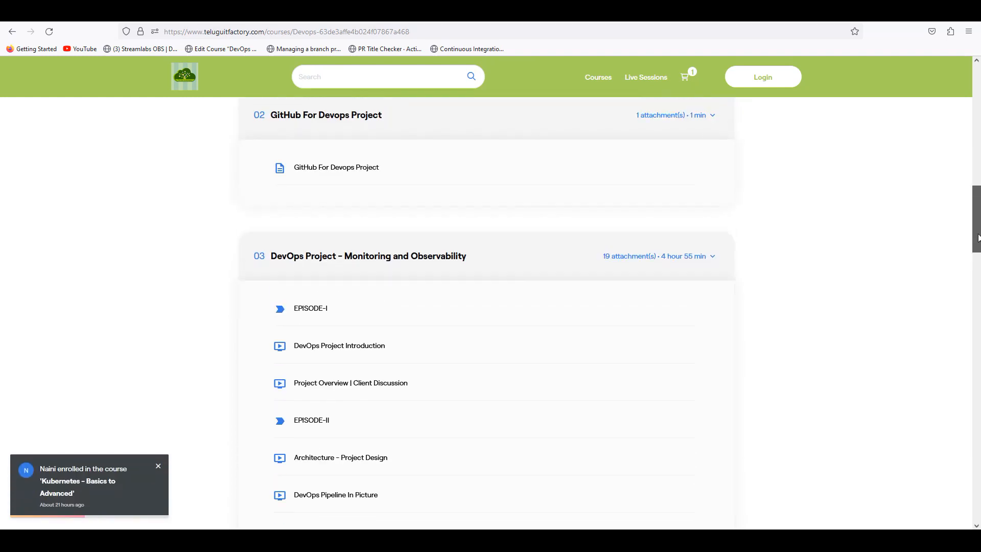
scroll("down", 3)
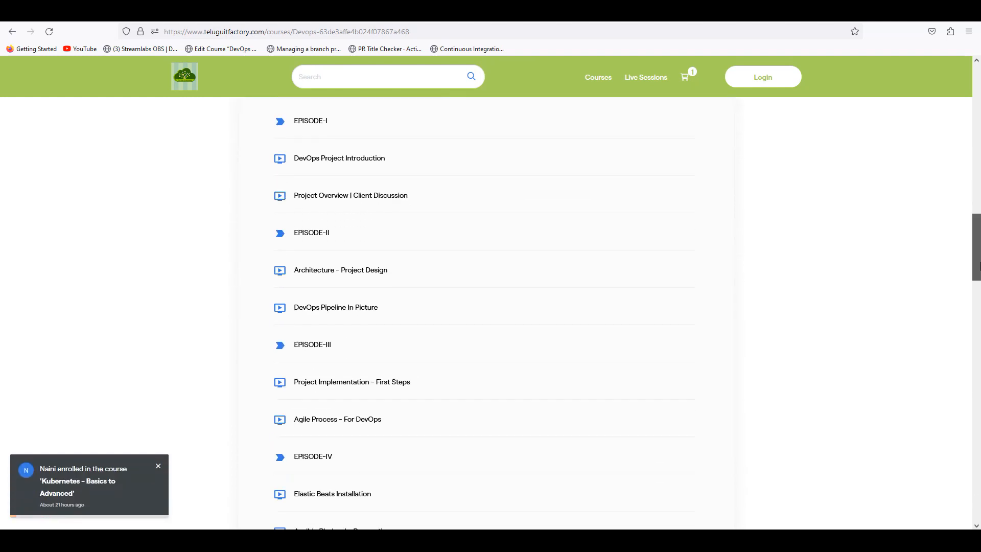
scroll("down", 3)
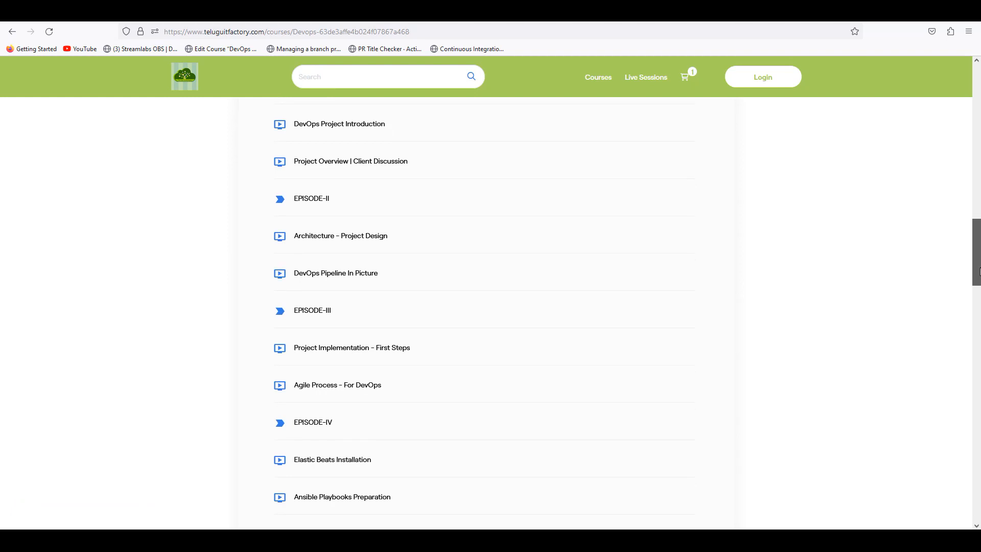
scroll("down", 3)
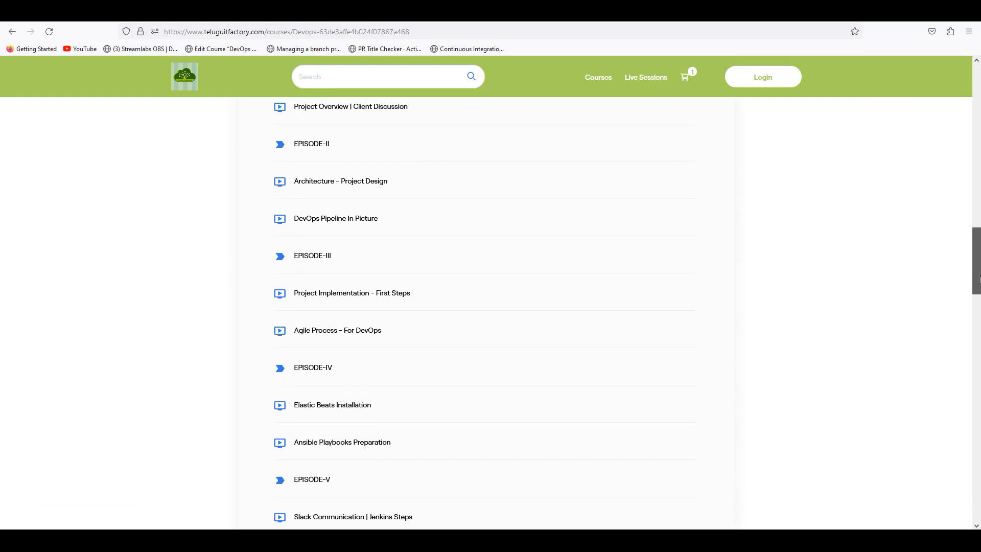
Continue through the remaining episodes to Conclusion, then return to the course banner, ₹799 price and instructor
scroll("down", 3)
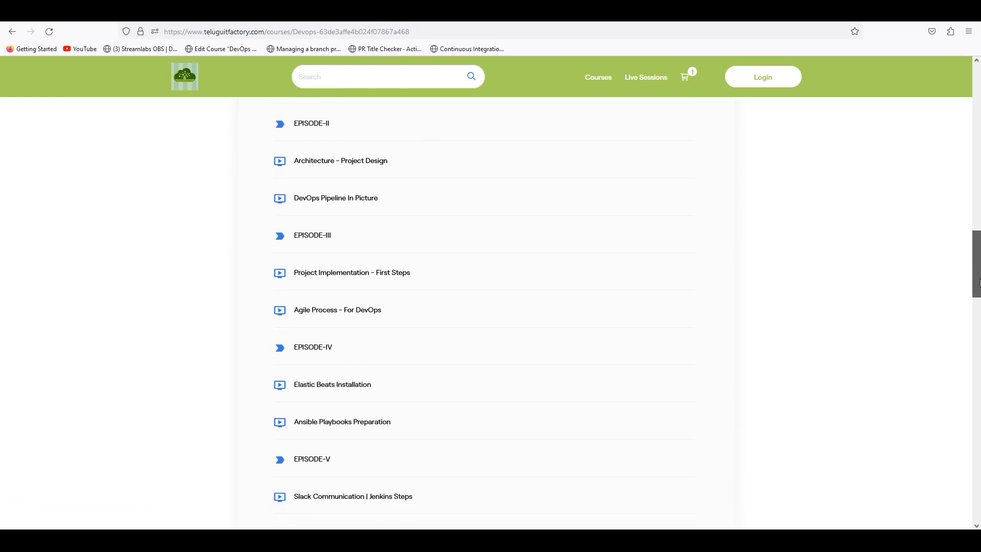
scroll("down", 3)
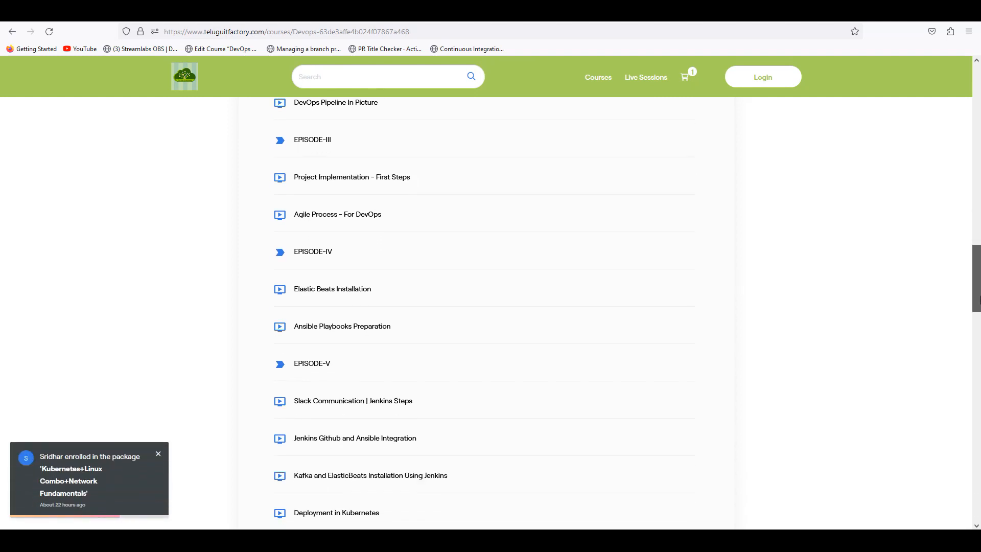
scroll("down", 3)
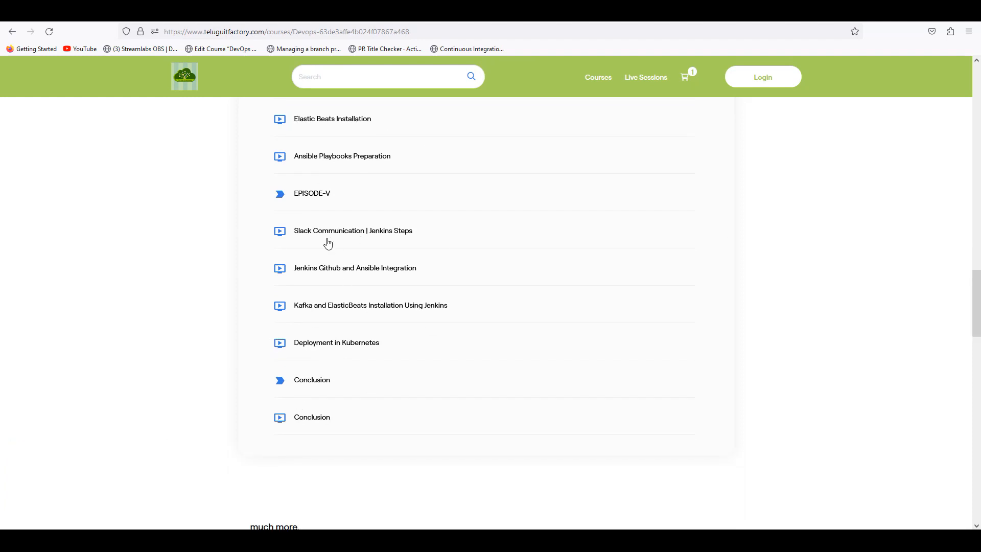
mouse_move(316, 244)
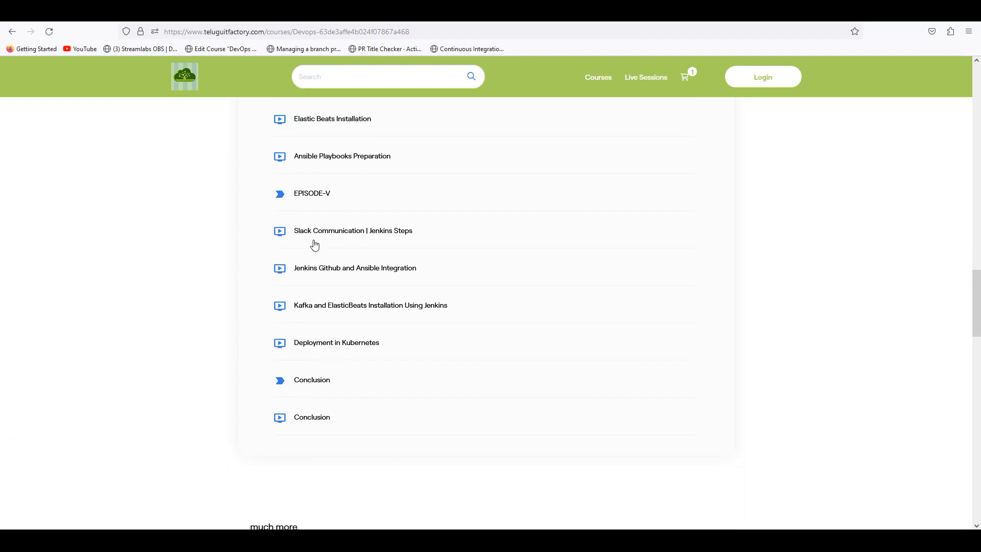
mouse_move(318, 244)
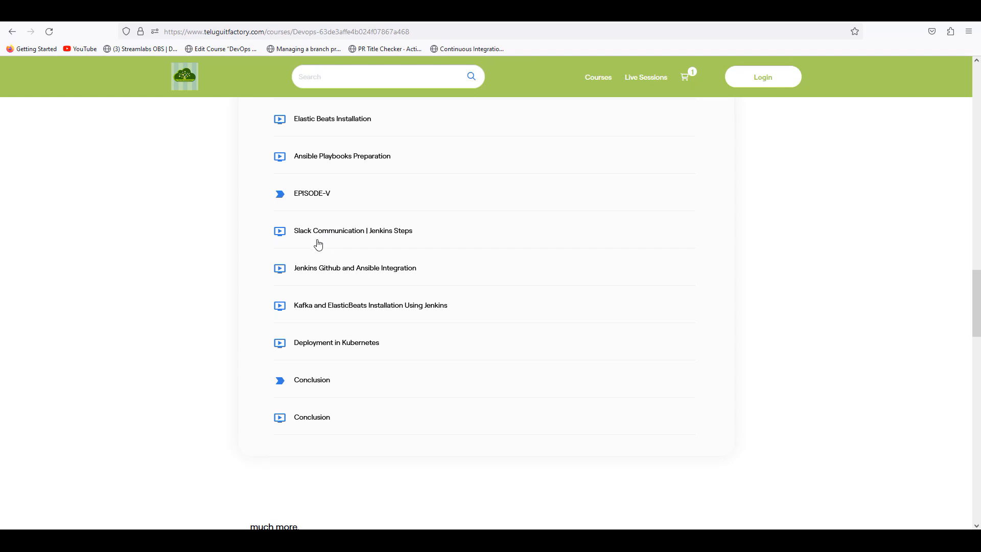
mouse_move(331, 237)
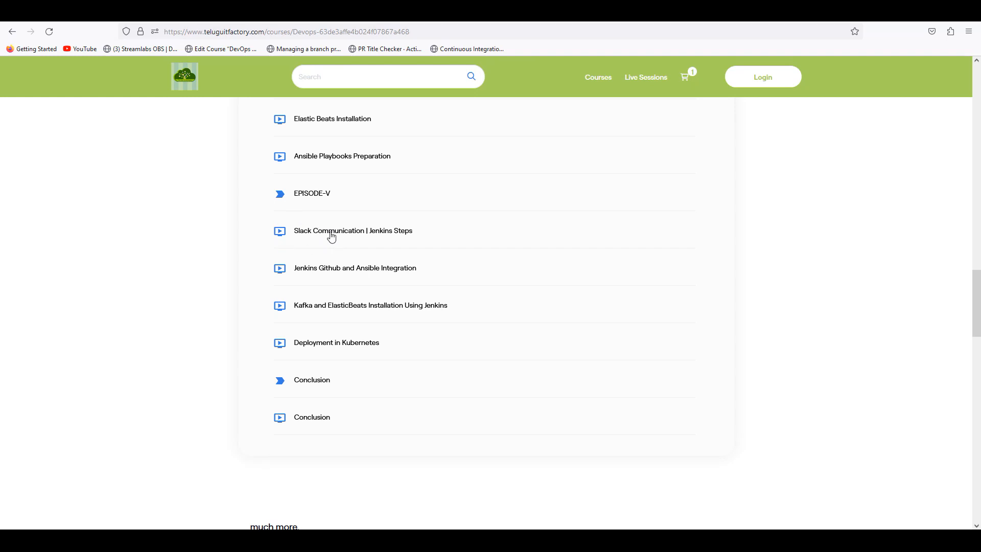
mouse_move(331, 317)
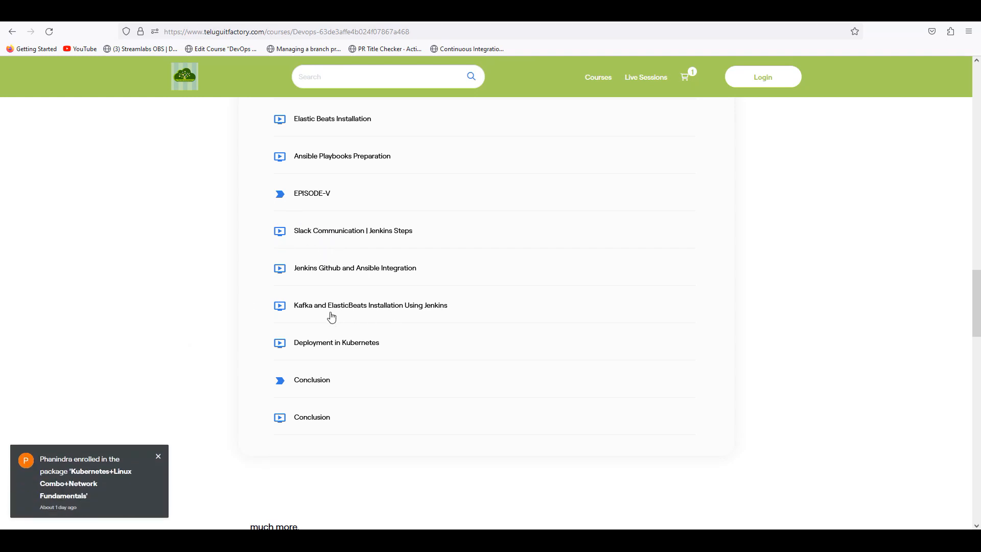
mouse_move(366, 355)
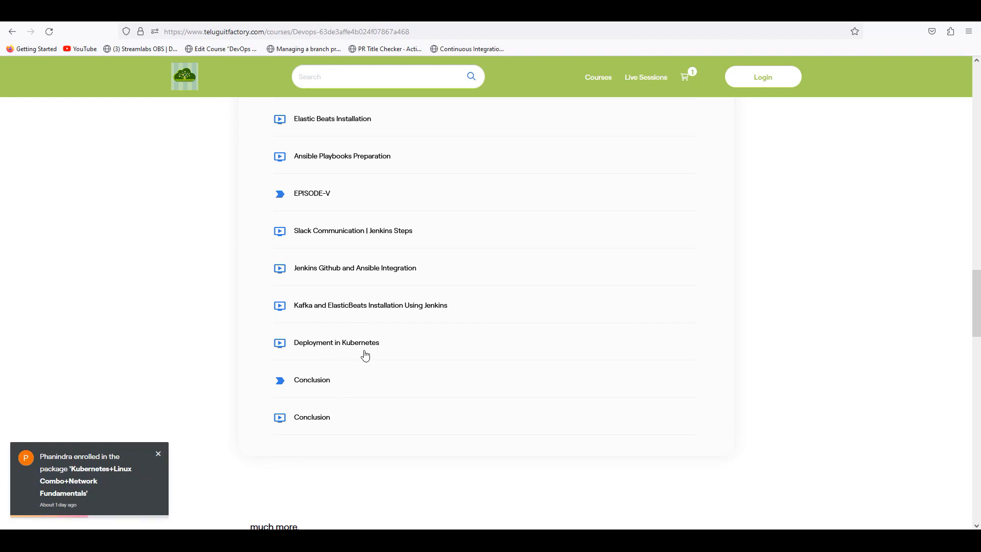
mouse_move(386, 355)
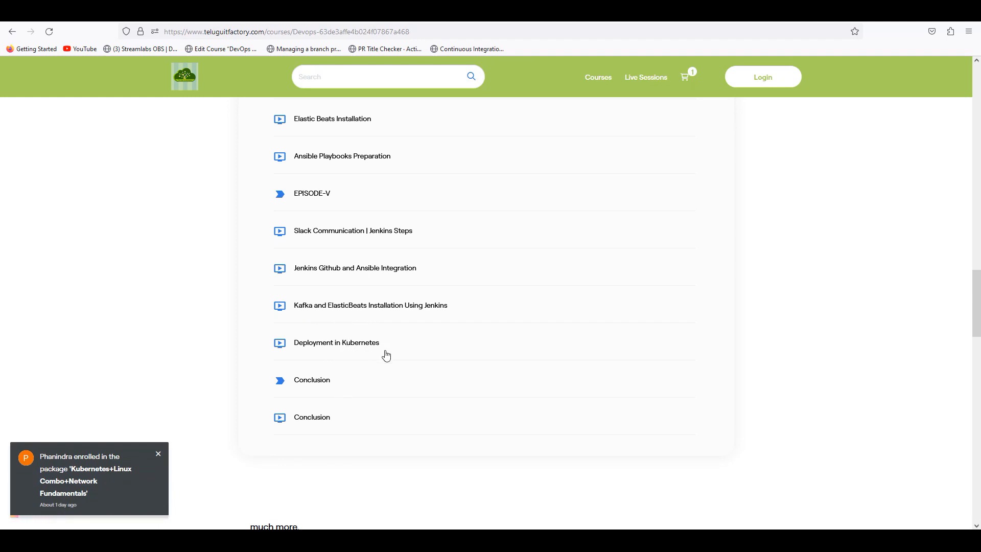
scroll("down", 3)
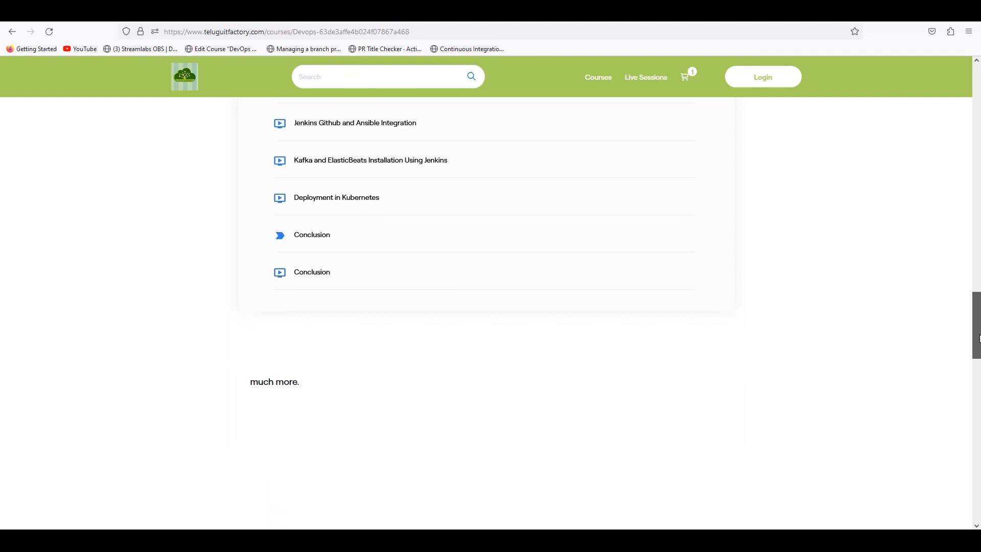
scroll("up", 3)
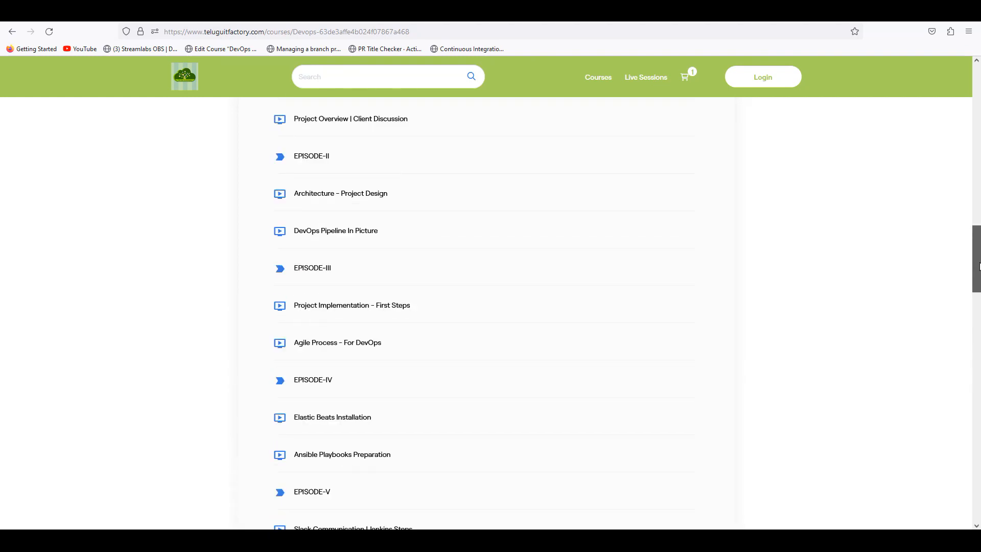
scroll("up", 3)
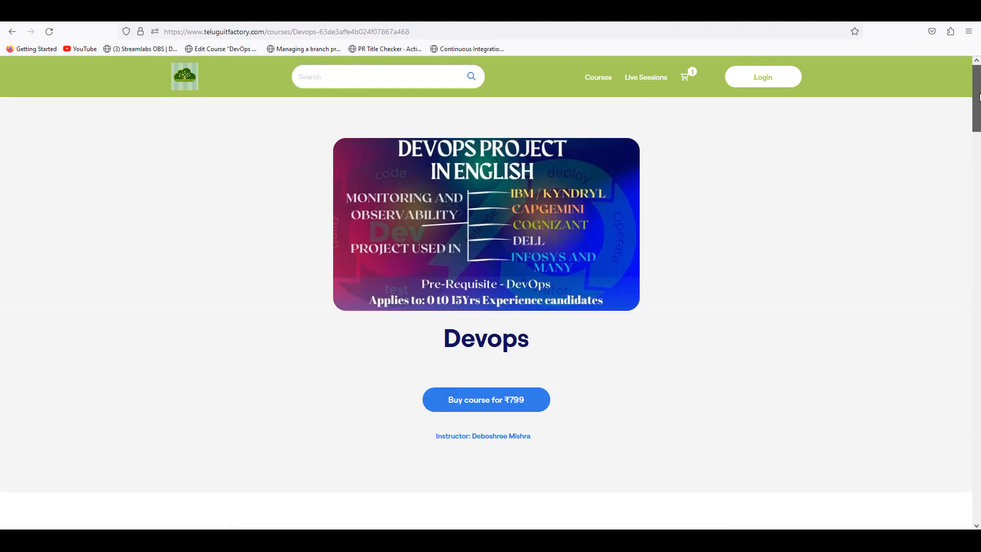
mouse_move(798, 180)
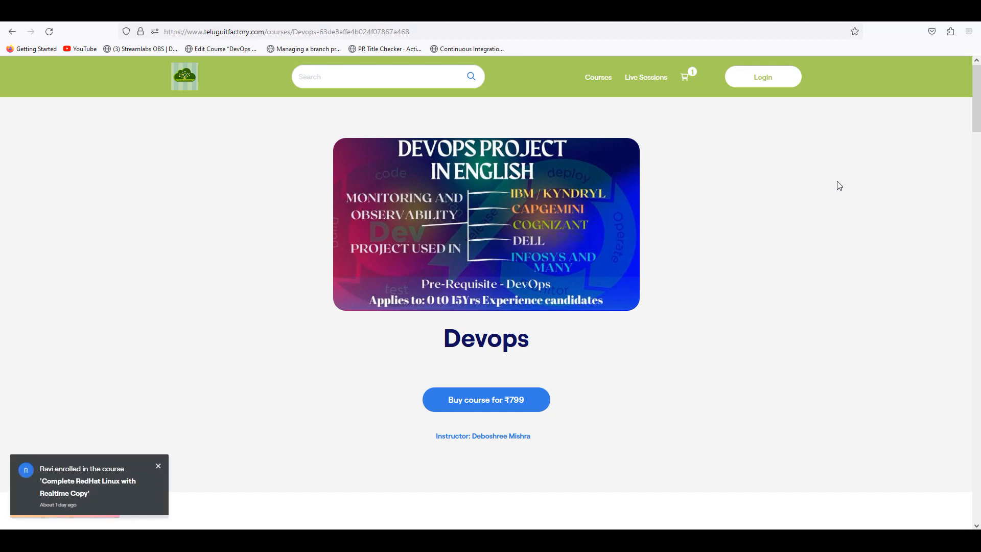
mouse_move(875, 209)
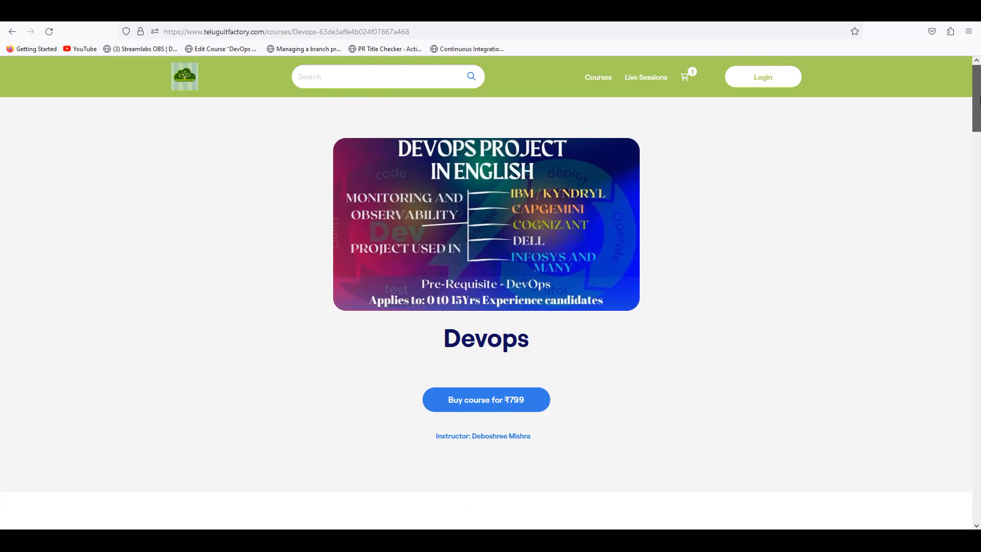
mouse_move(964, 199)
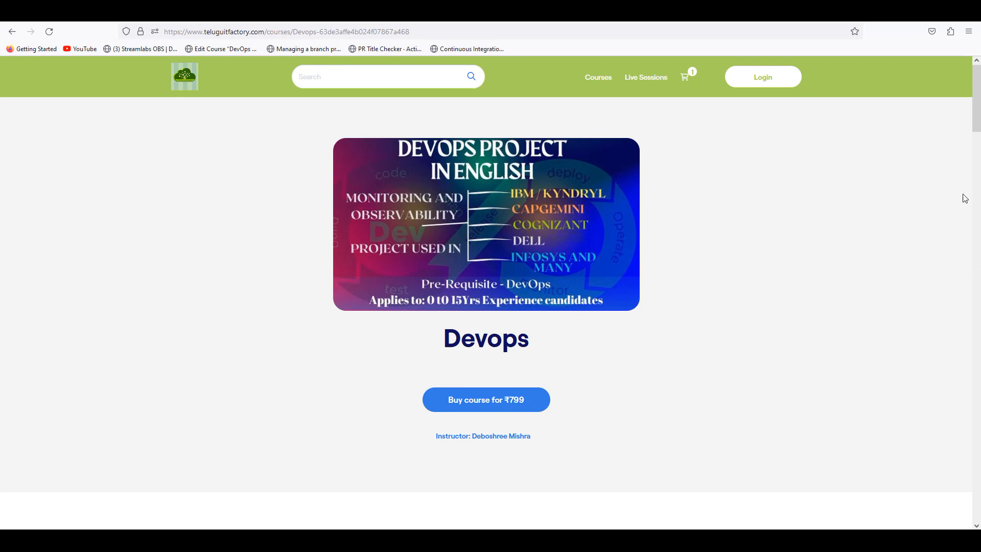
mouse_move(884, 210)
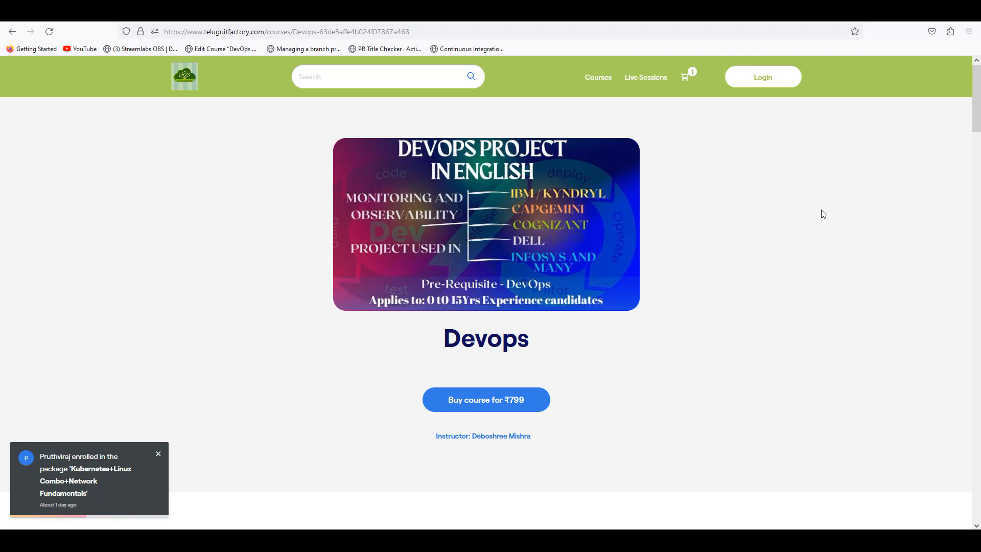
left_click(158, 453)
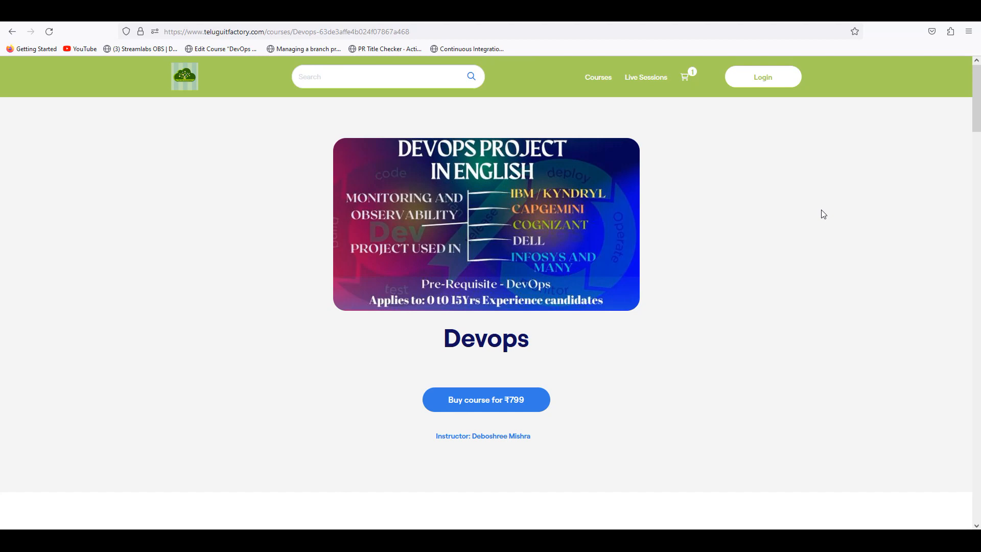
mouse_move(771, 258)
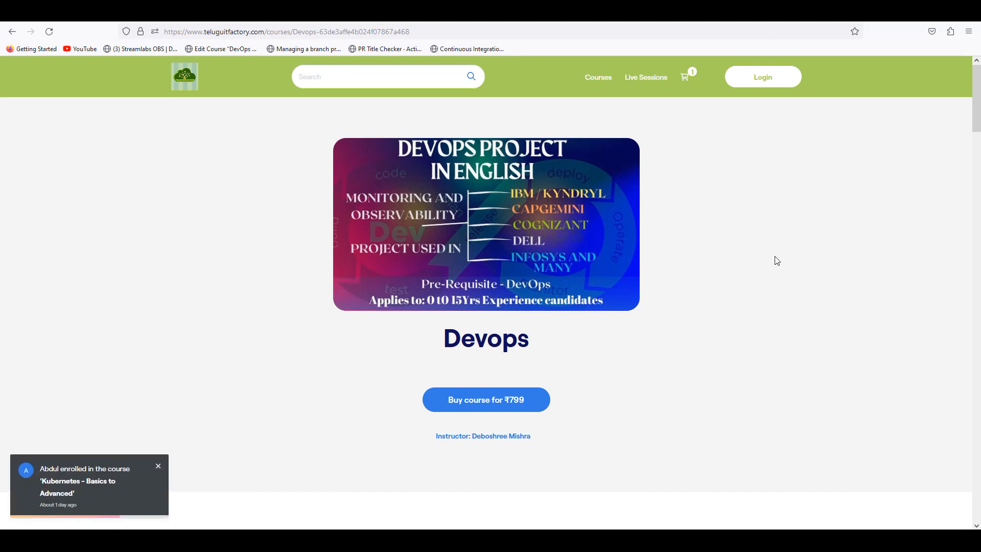
mouse_move(770, 251)
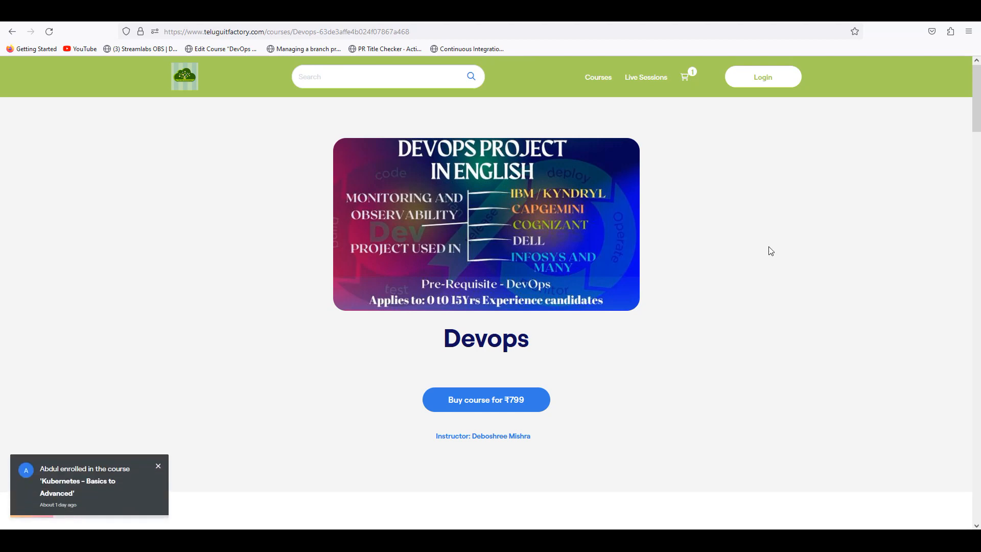
left_click(159, 465)
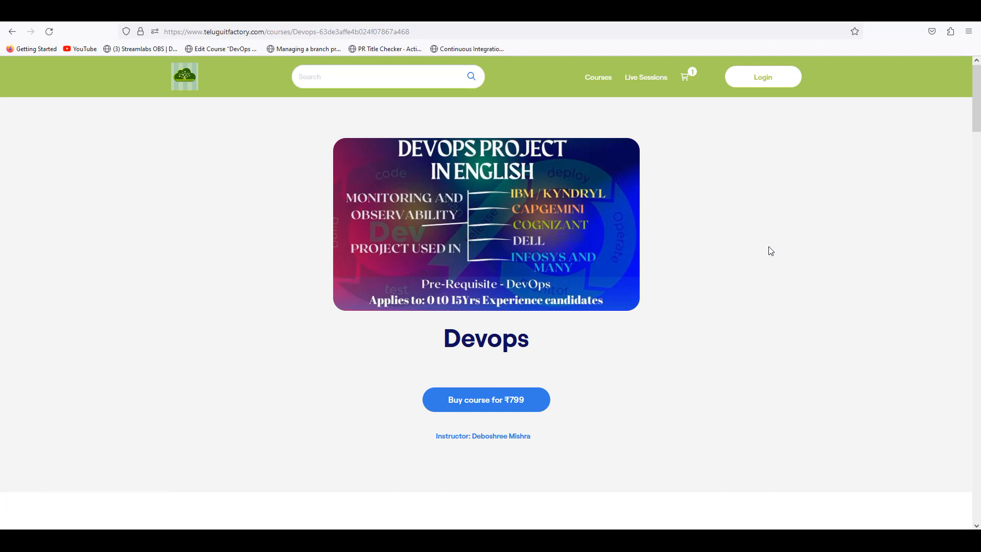
mouse_move(488, 193)
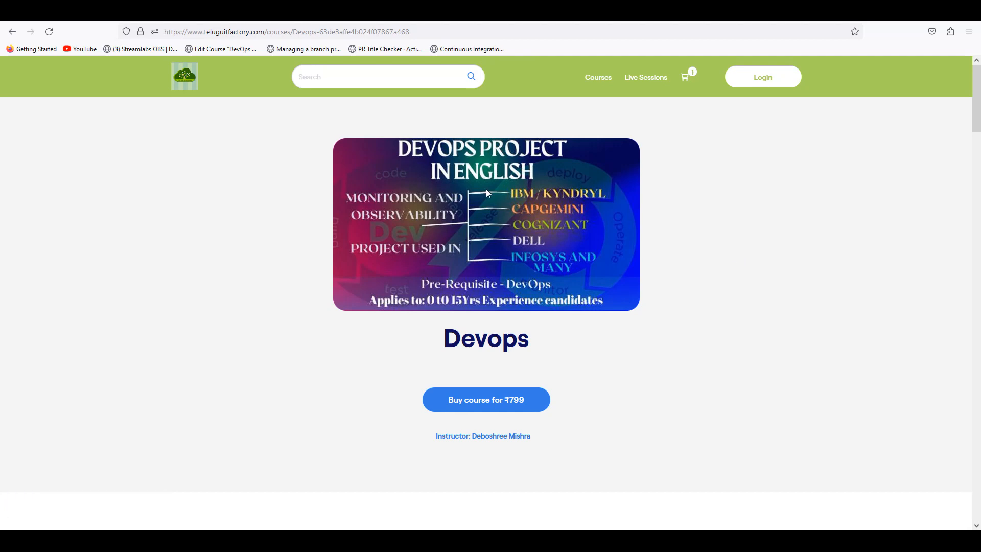
mouse_move(682, 236)
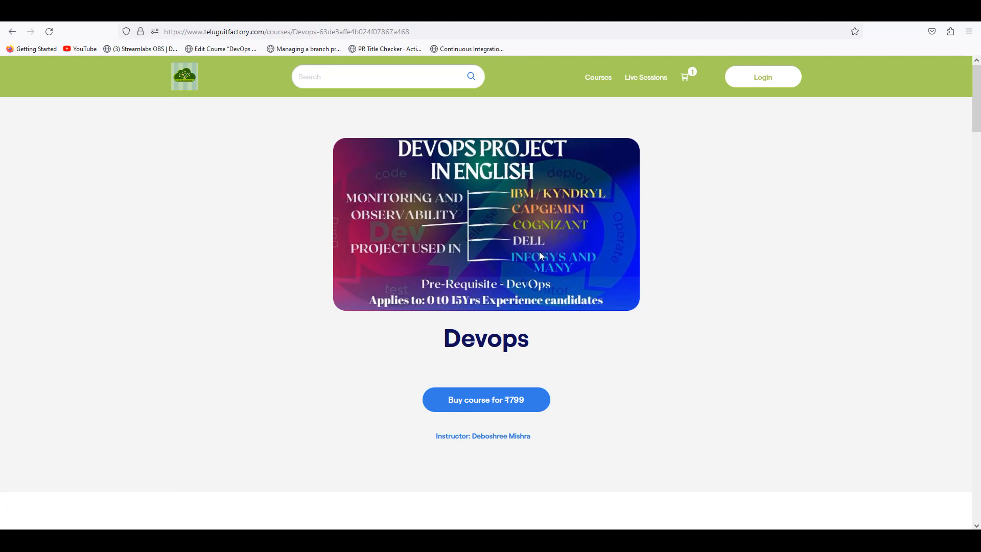
mouse_move(735, 293)
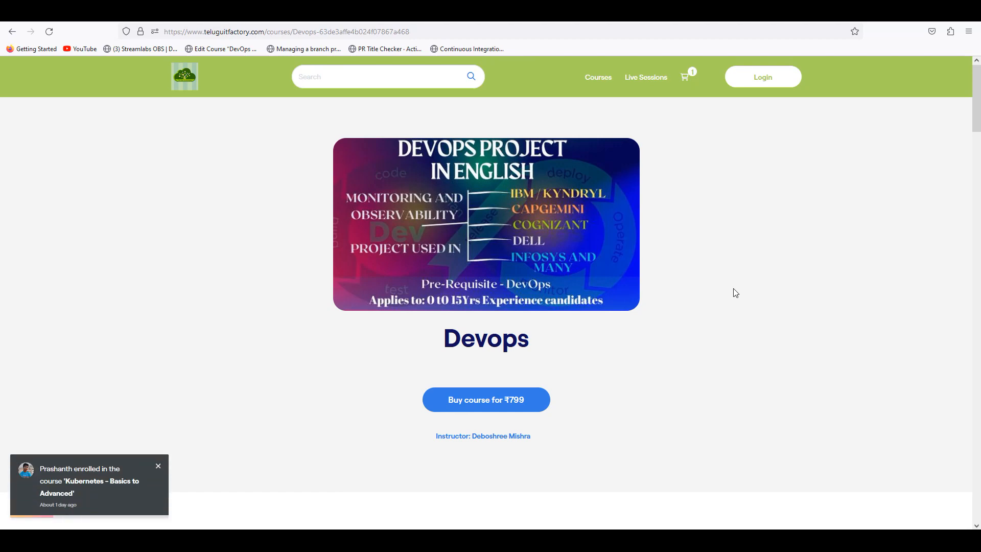
left_click(159, 466)
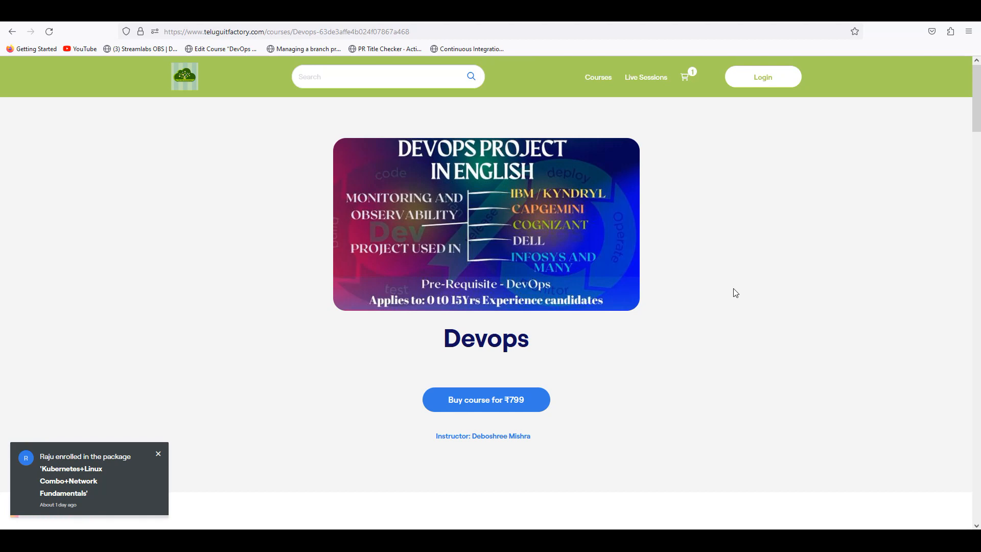
left_click(158, 452)
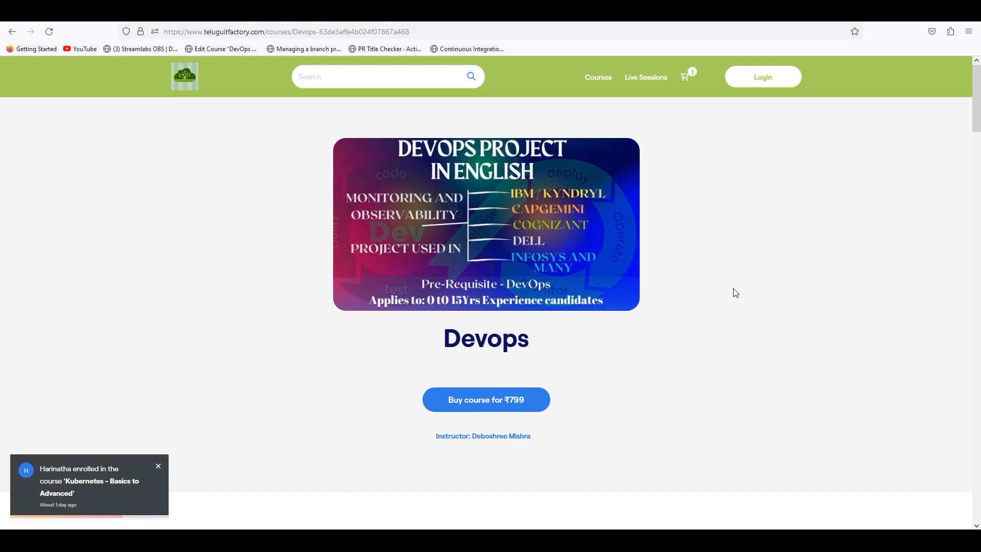
left_click(157, 466)
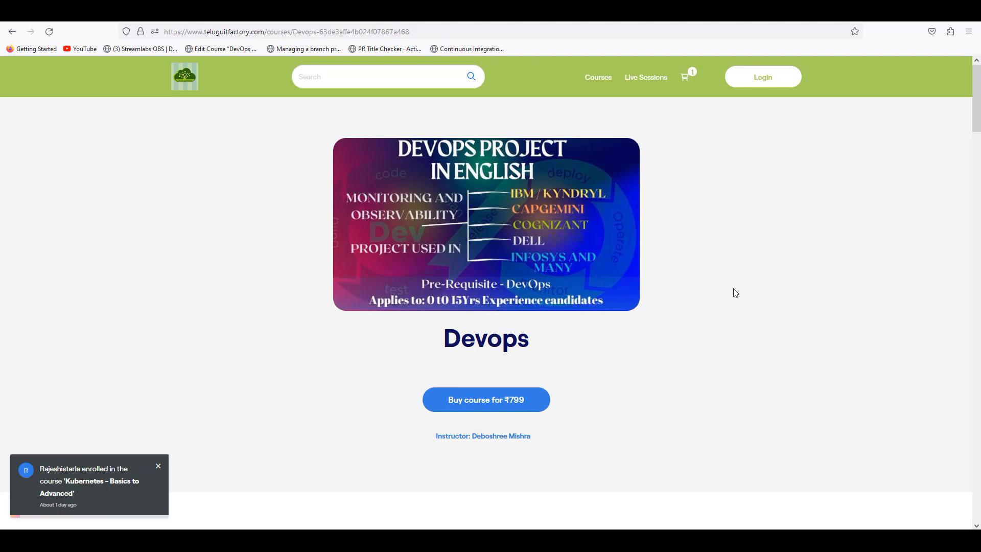
left_click(157, 466)
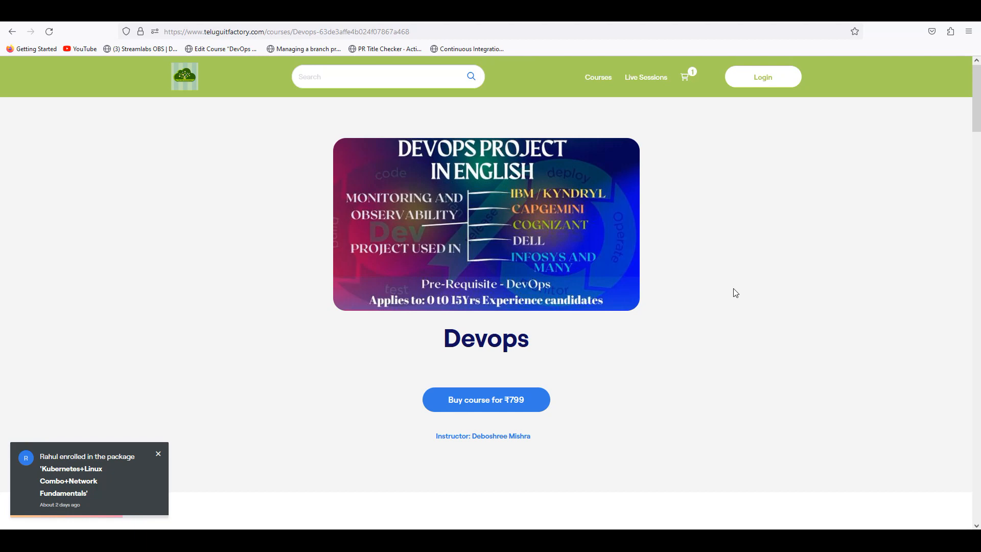
left_click(158, 454)
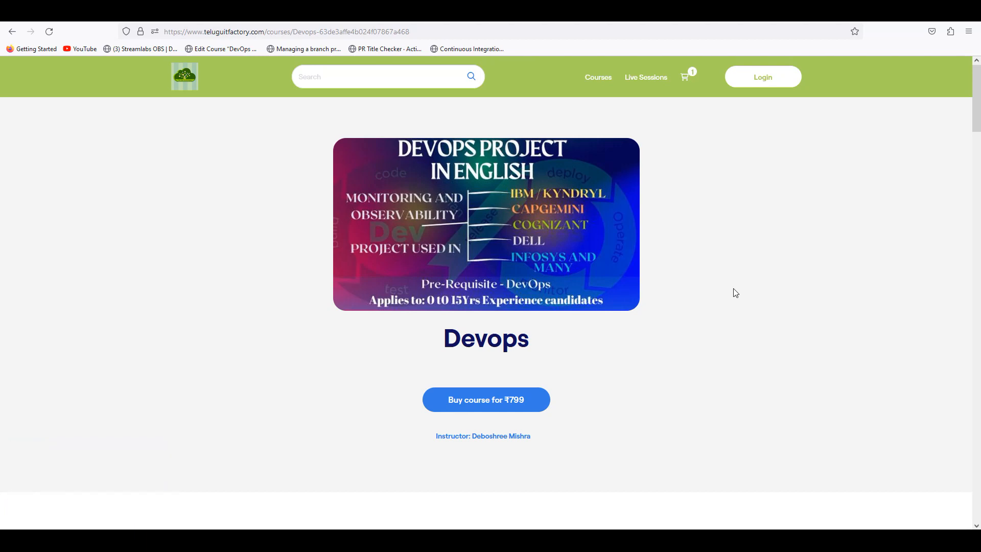
mouse_move(645, 214)
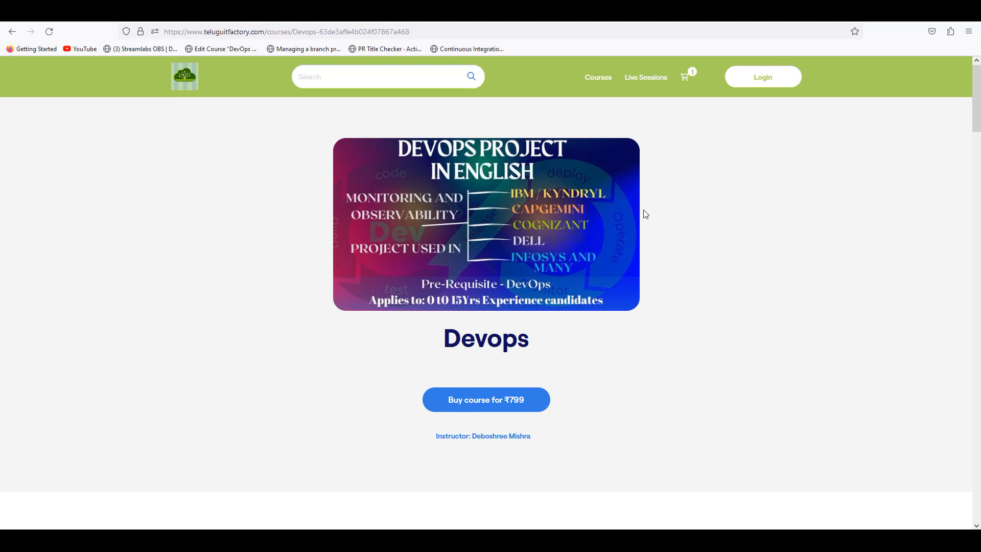
mouse_move(974, 117)
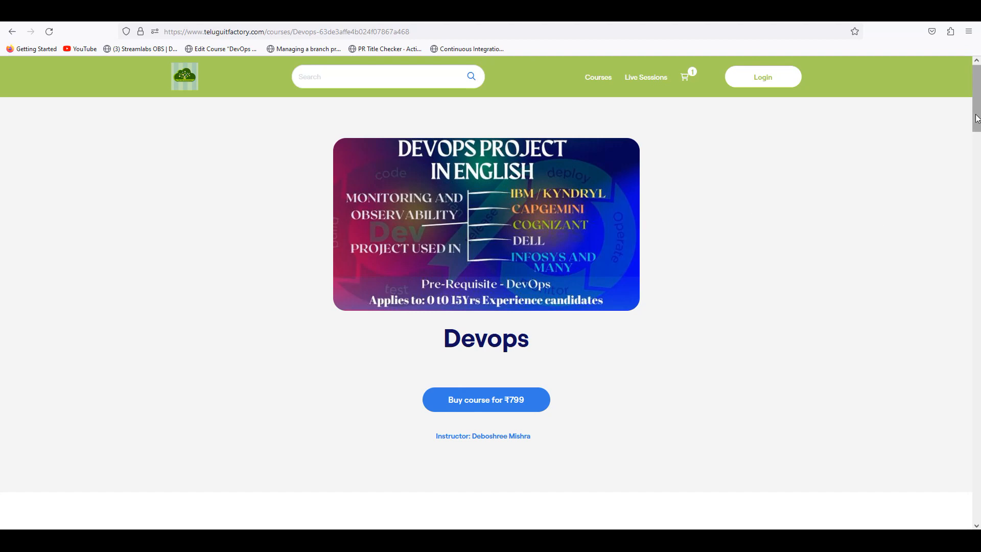
scroll("down", 3)
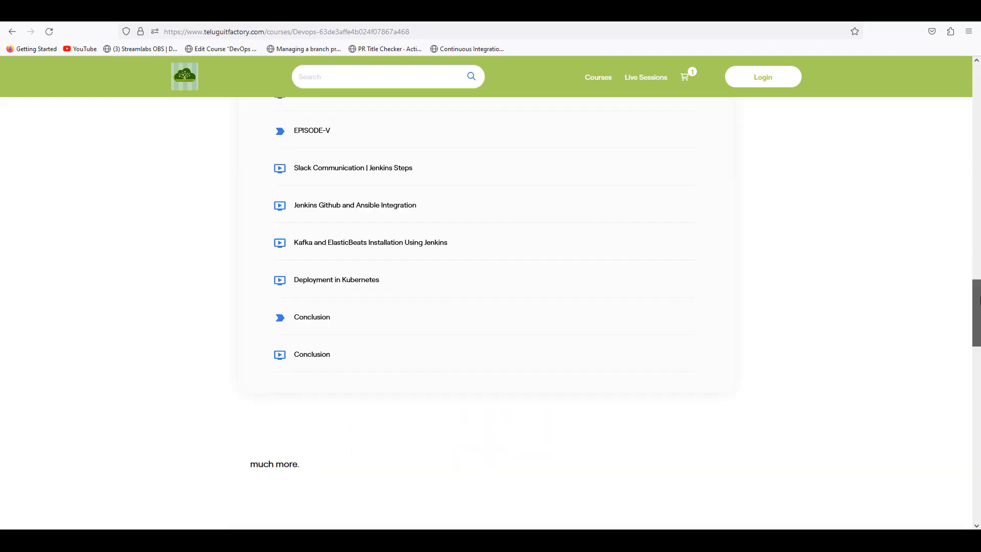
scroll("up", 3)
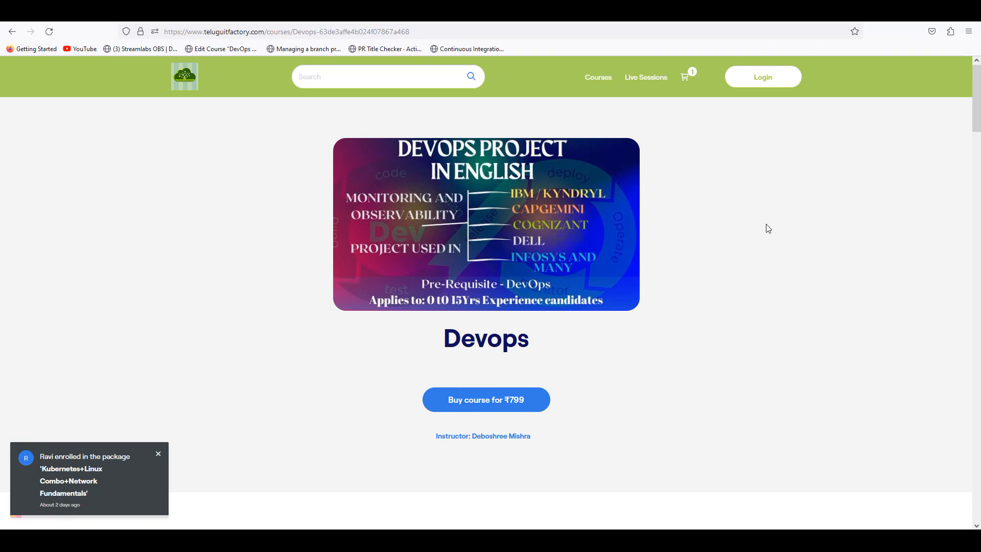
left_click(158, 454)
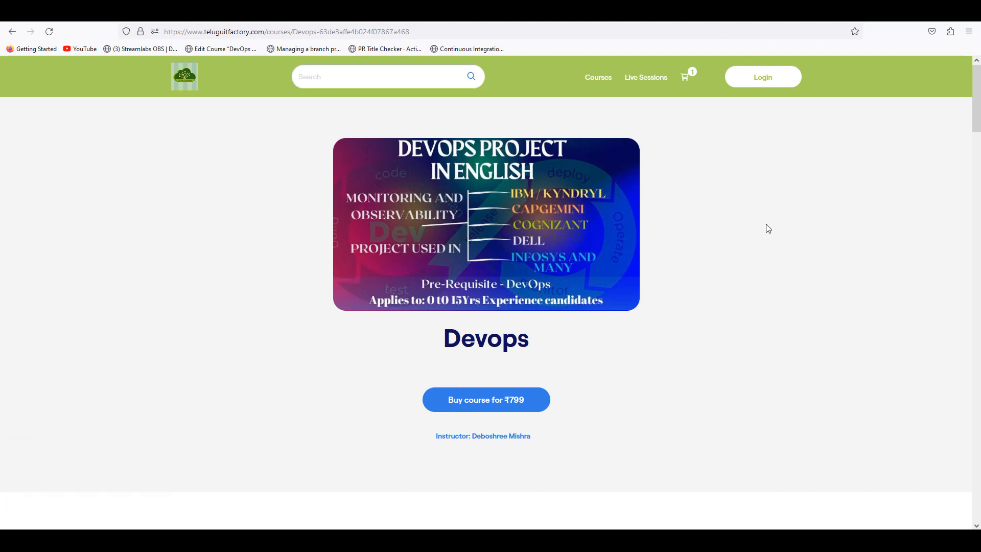
mouse_move(754, 236)
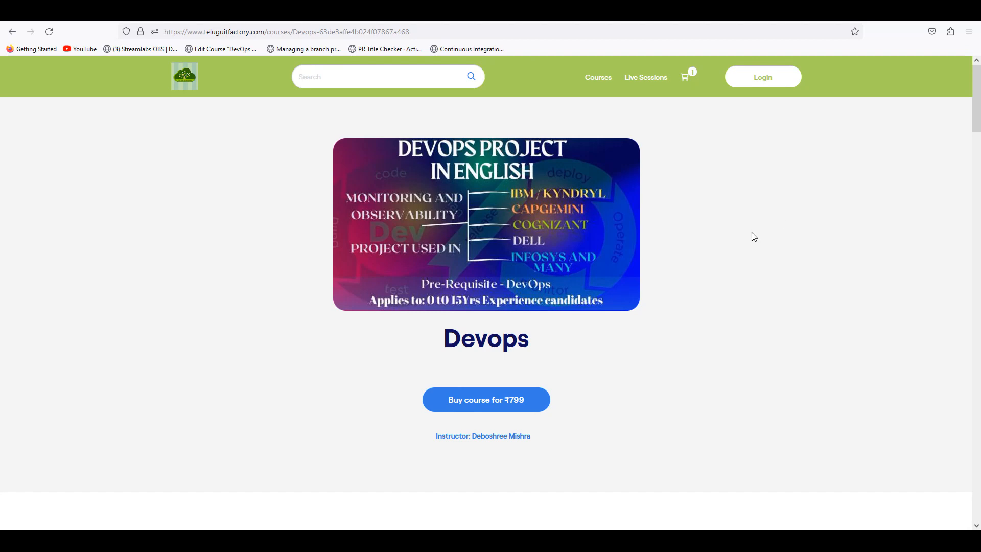
mouse_move(733, 250)
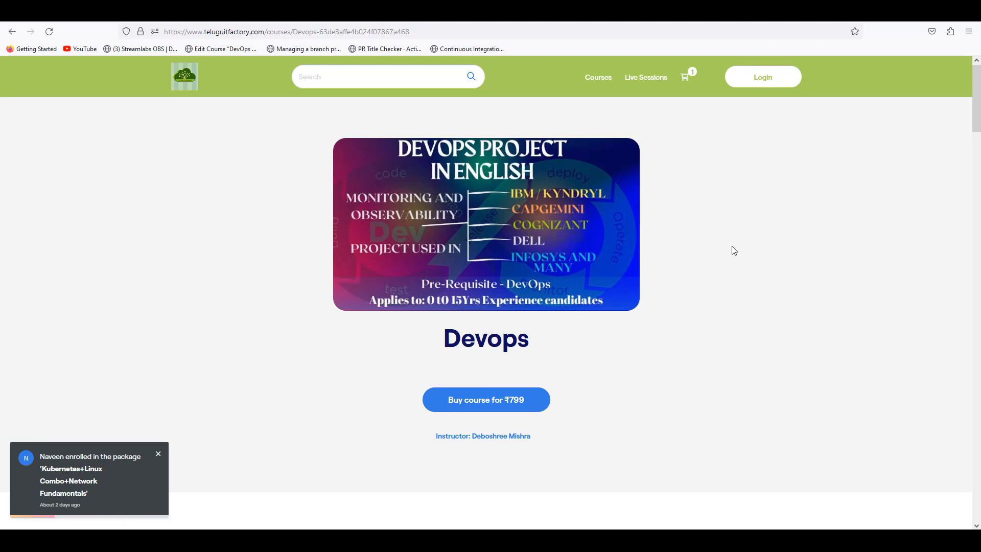
left_click(158, 453)
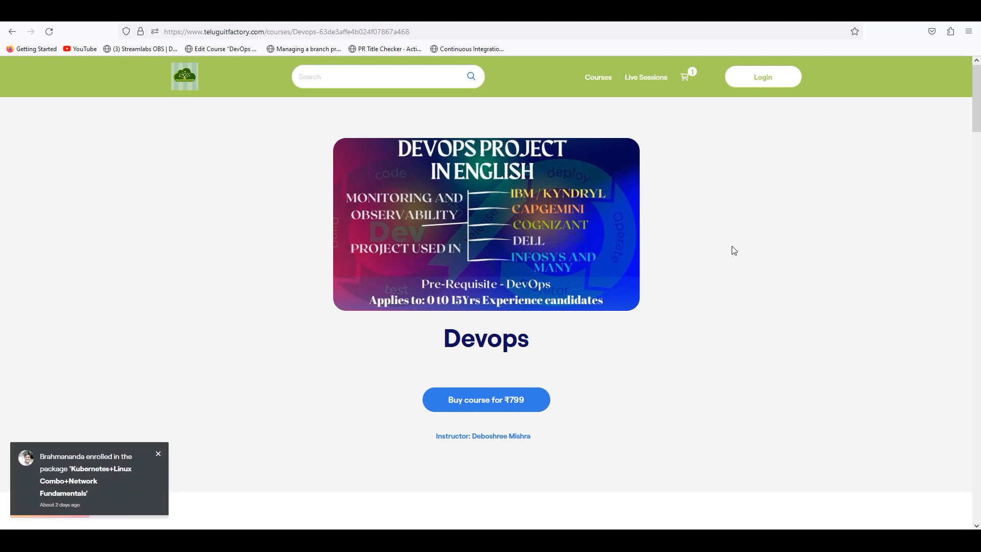
left_click(158, 453)
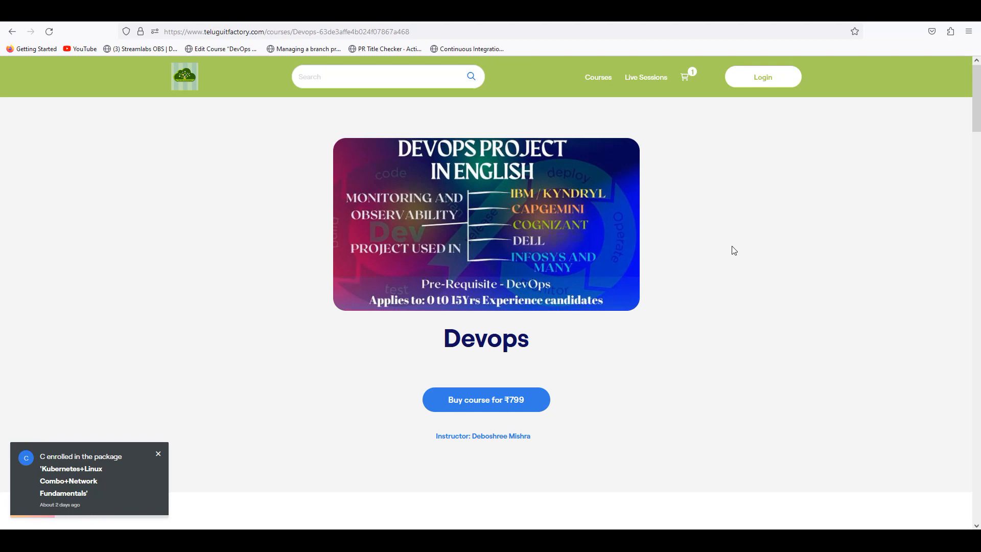
left_click(159, 453)
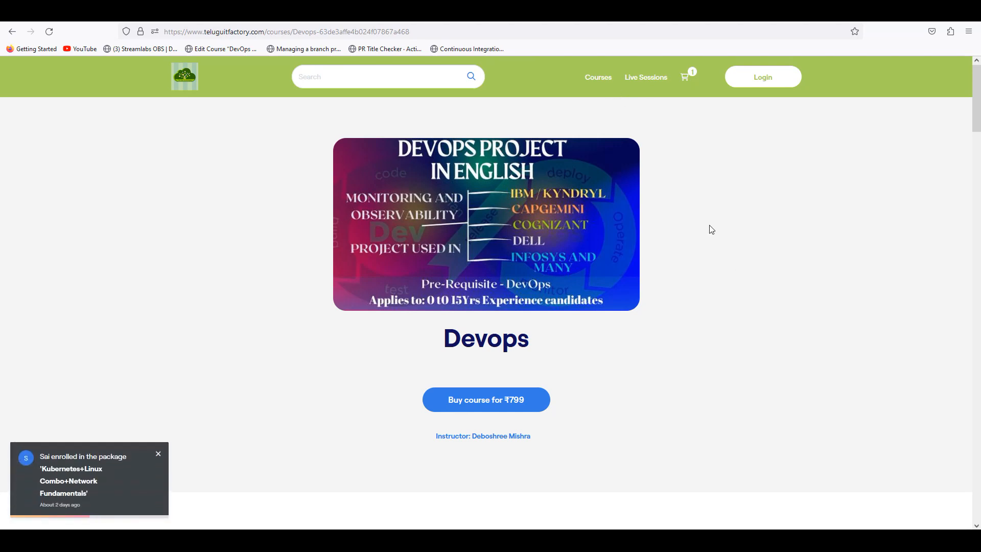
left_click(157, 452)
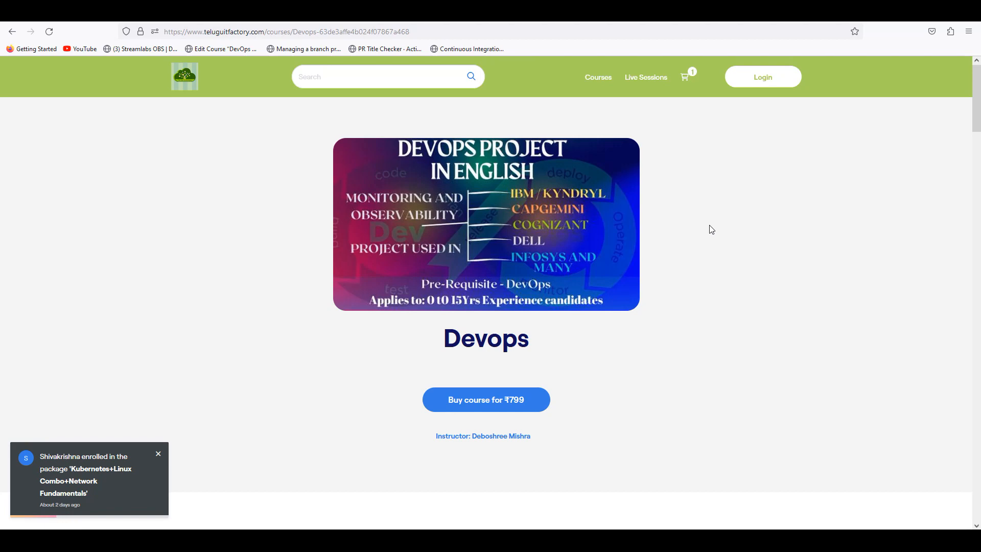
left_click(158, 452)
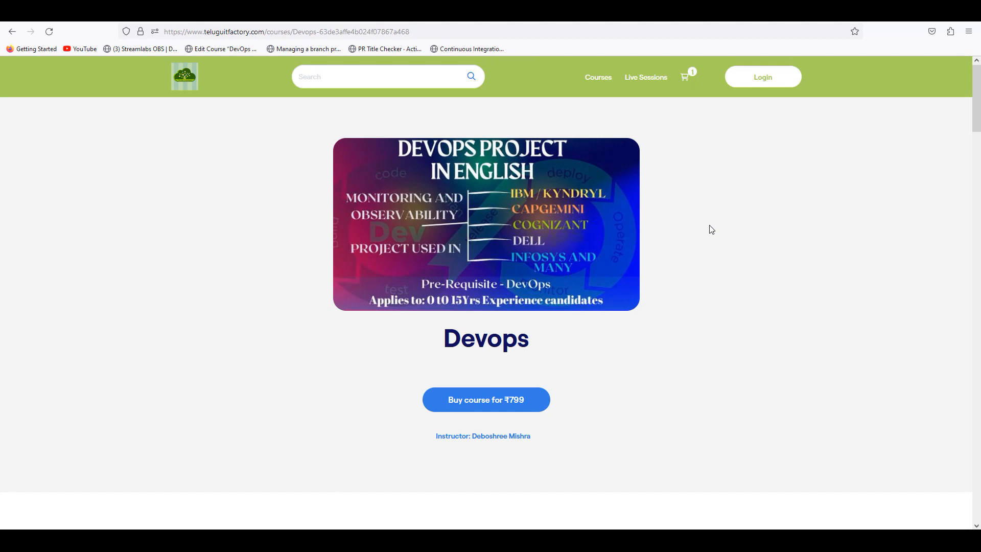
mouse_move(717, 237)
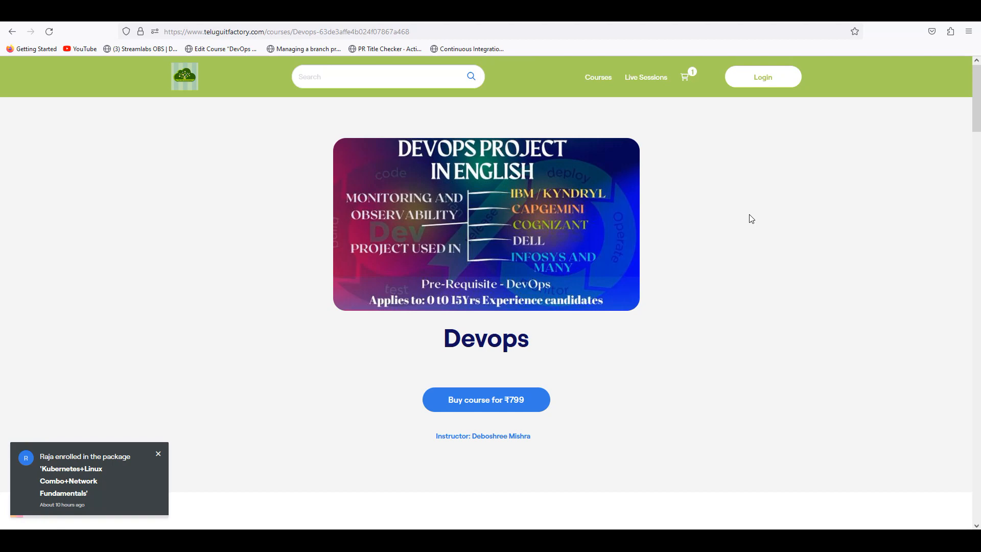
left_click(157, 454)
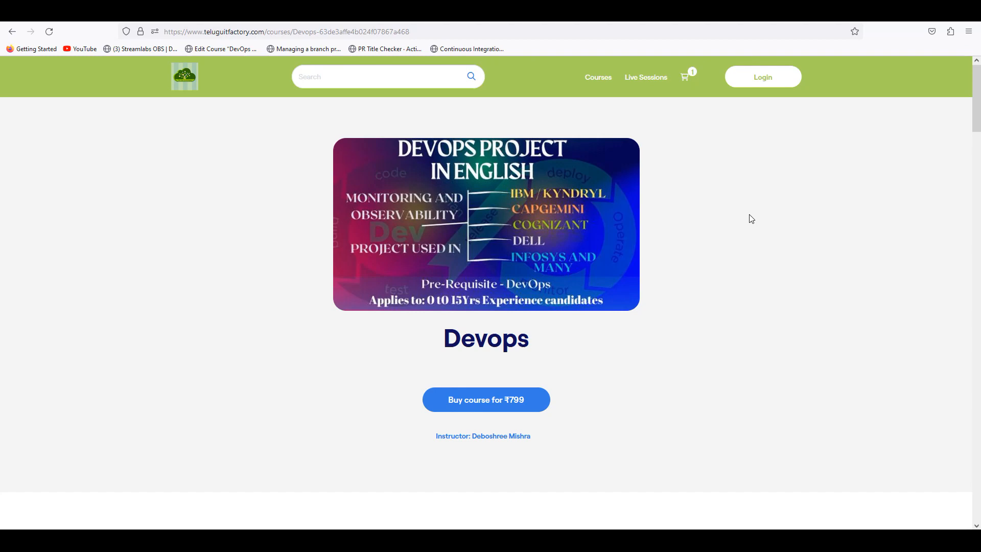
mouse_move(932, 31)
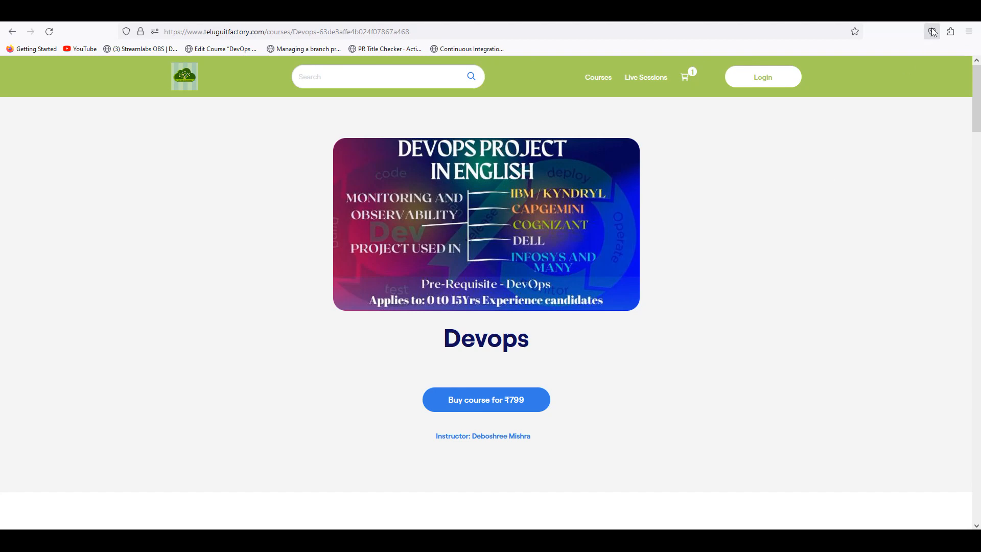